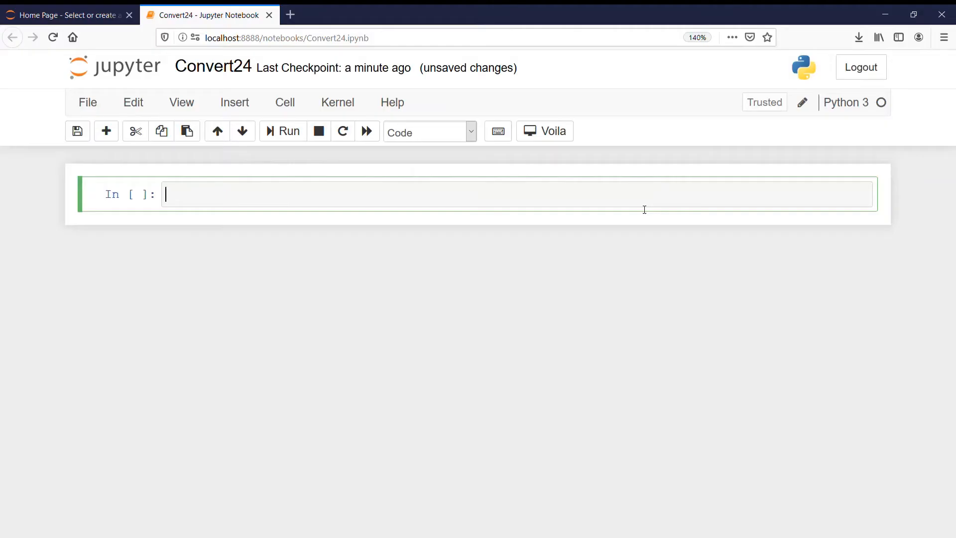
- Write the comment '#Input - Time in 12 hr format in string form' in the first cell
text(#)
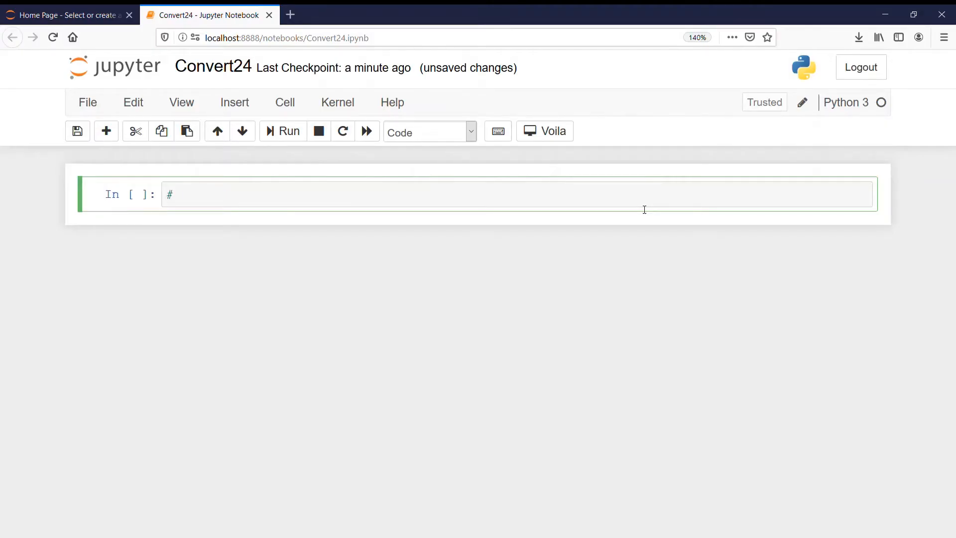
text(Inout)
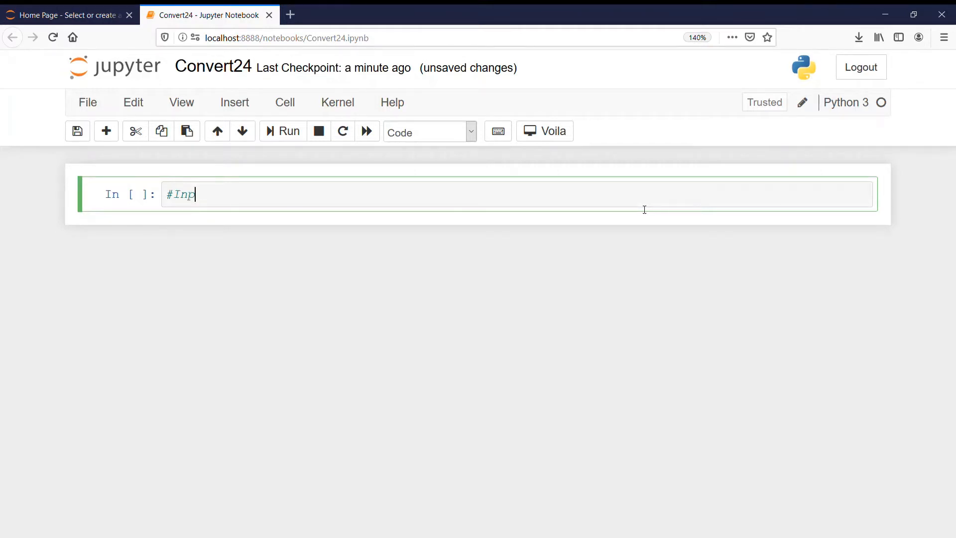
text(ut -)
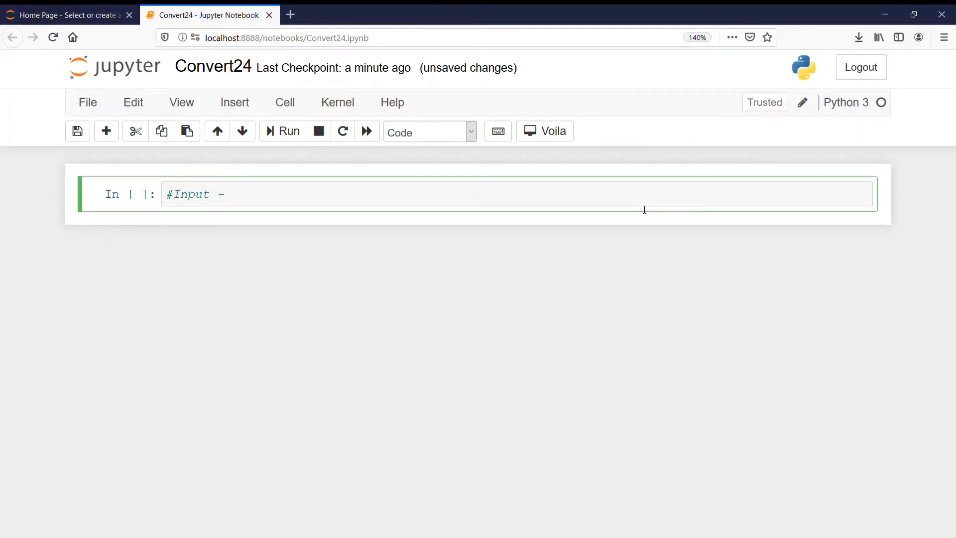
text(Time)
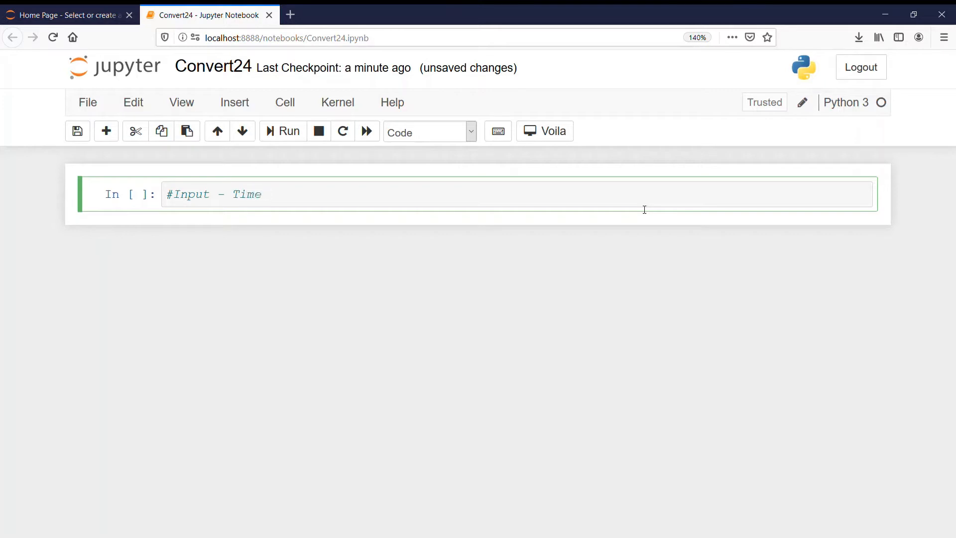
text(in 12 hr)
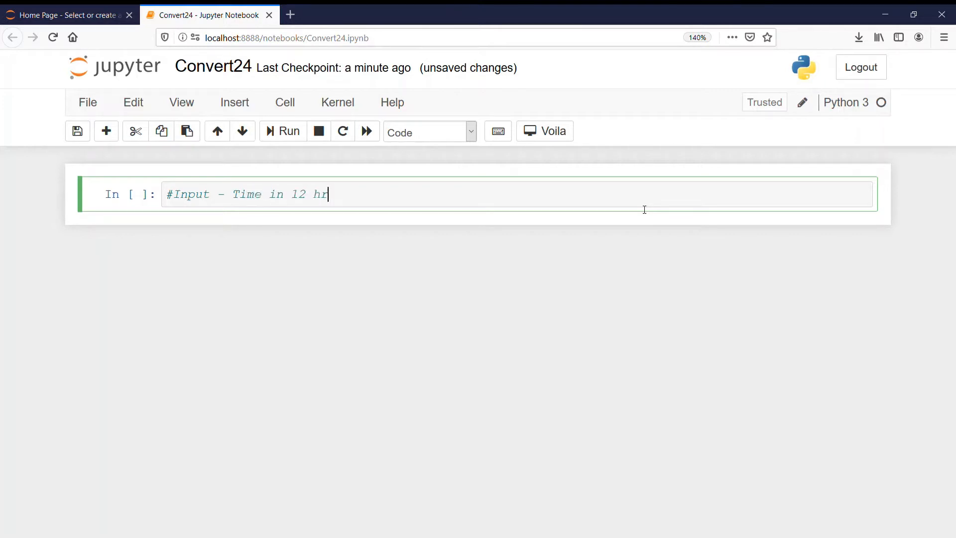
text(format in s)
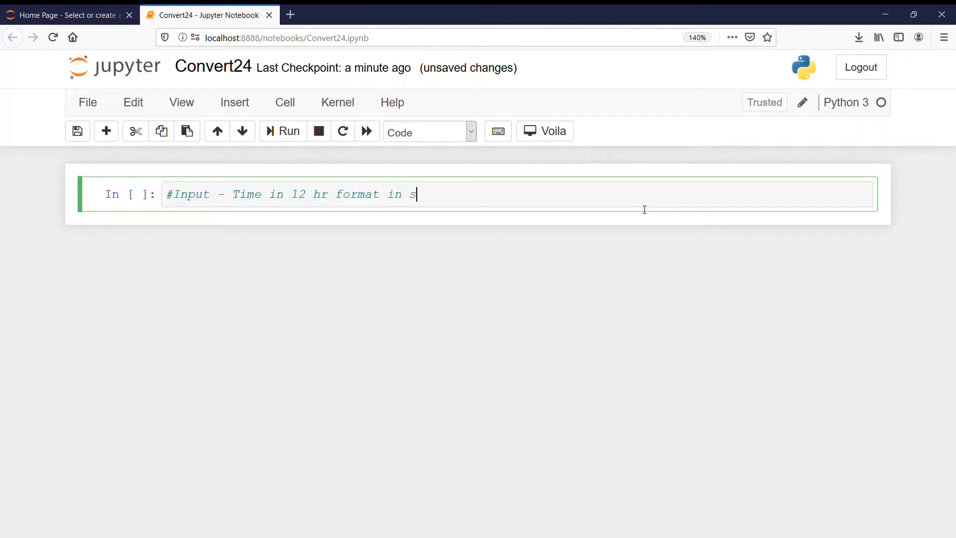
text(tring form)
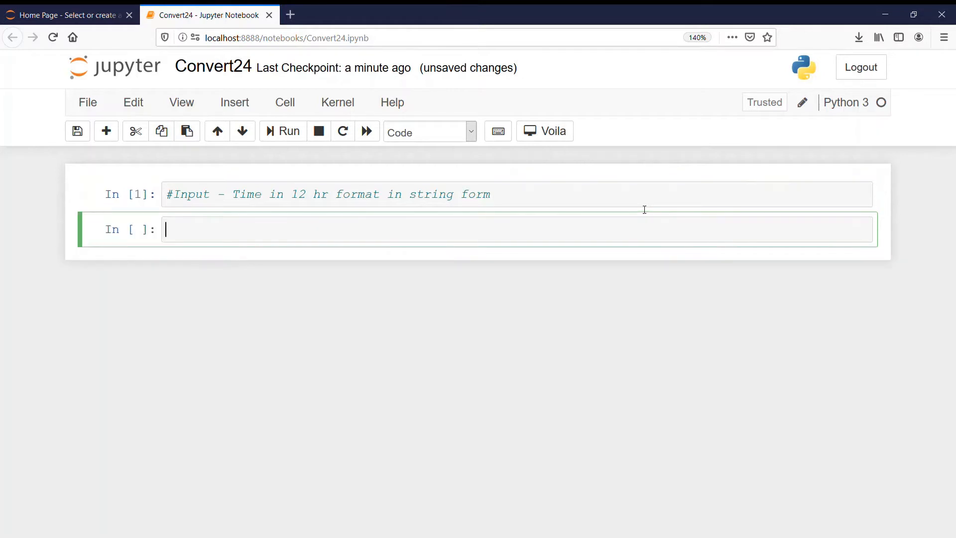
- Write the comment '#O/P- Time in 24hr format in string form' in the second cell
text(#C)
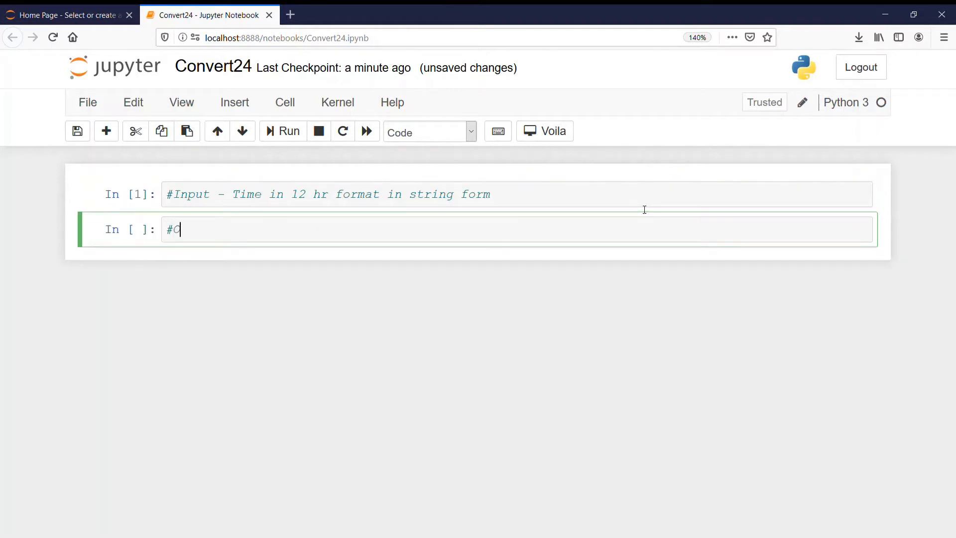
text(O/P-)
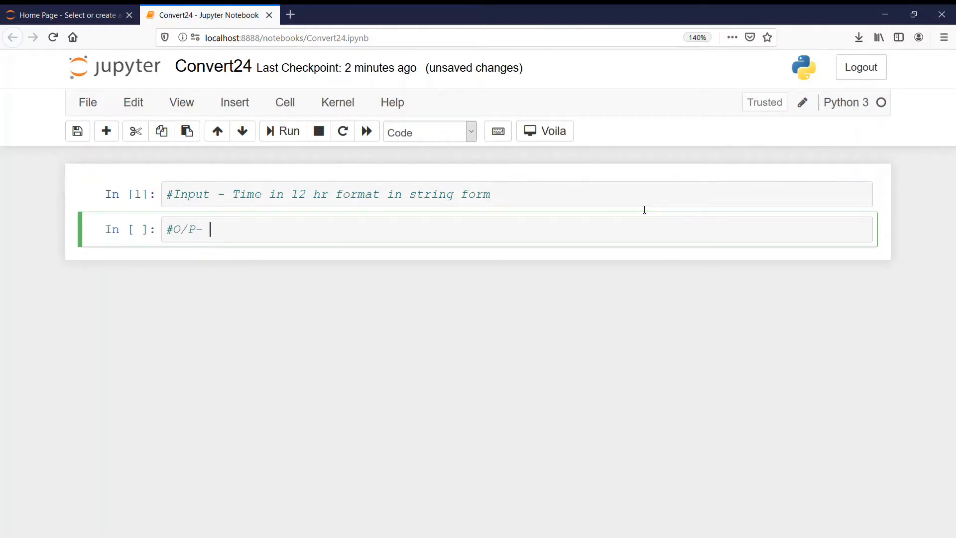
text(Time)
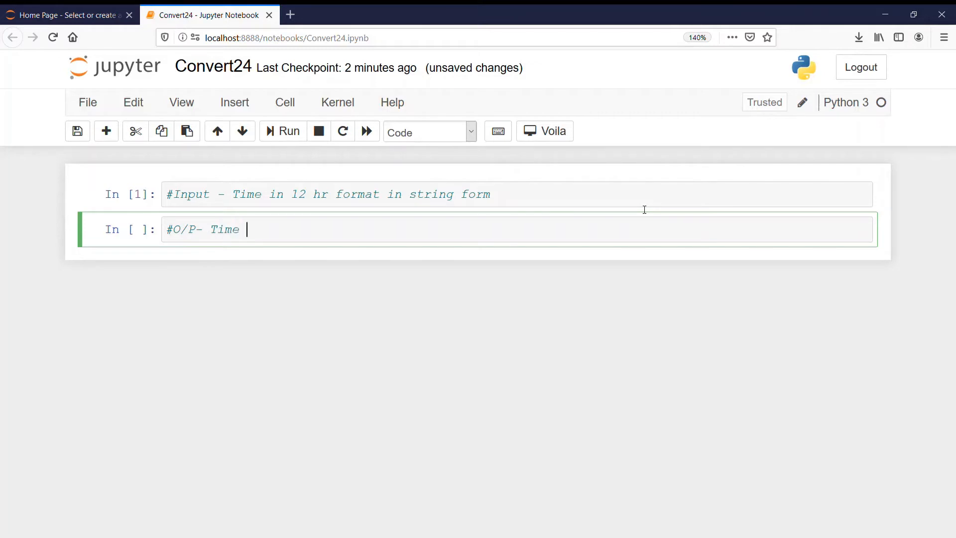
text(in 24hr format)
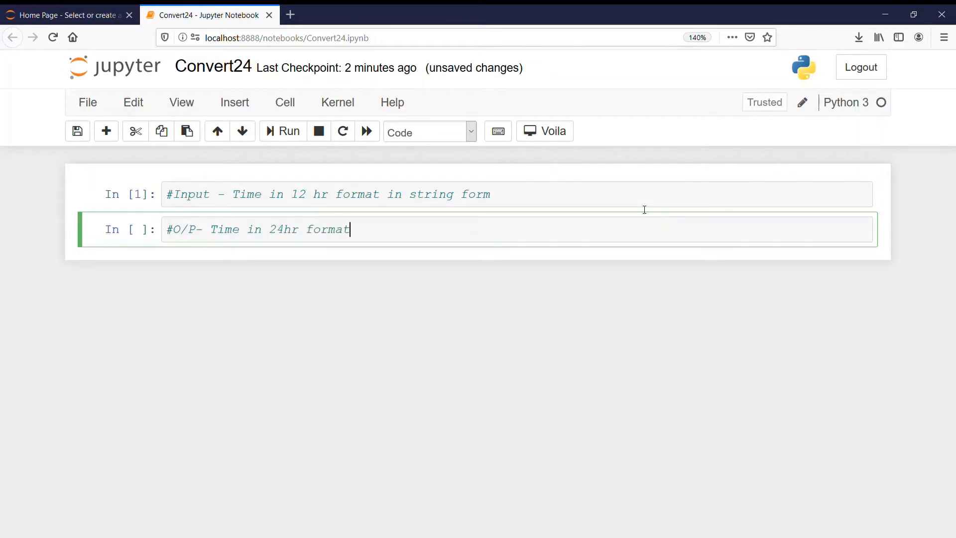
text(in string fro)
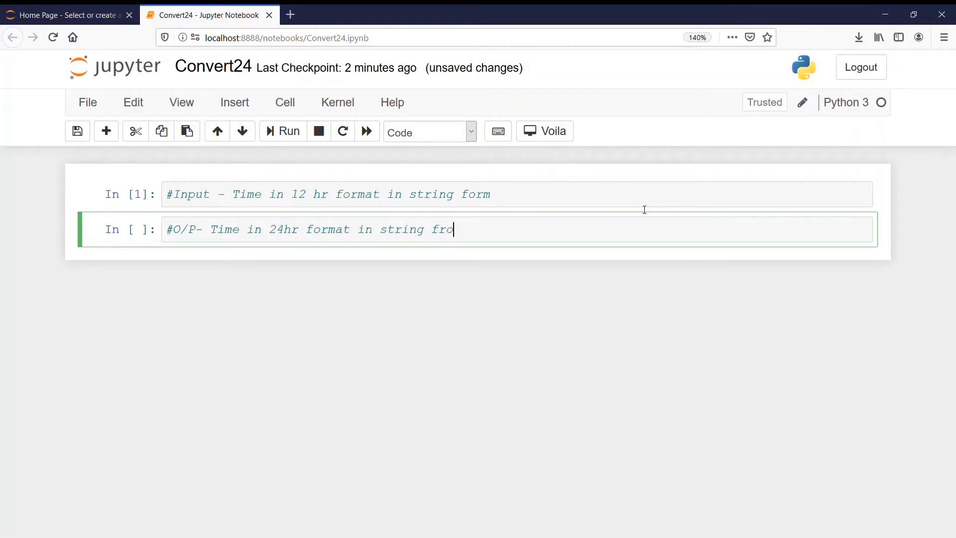
text(tm)
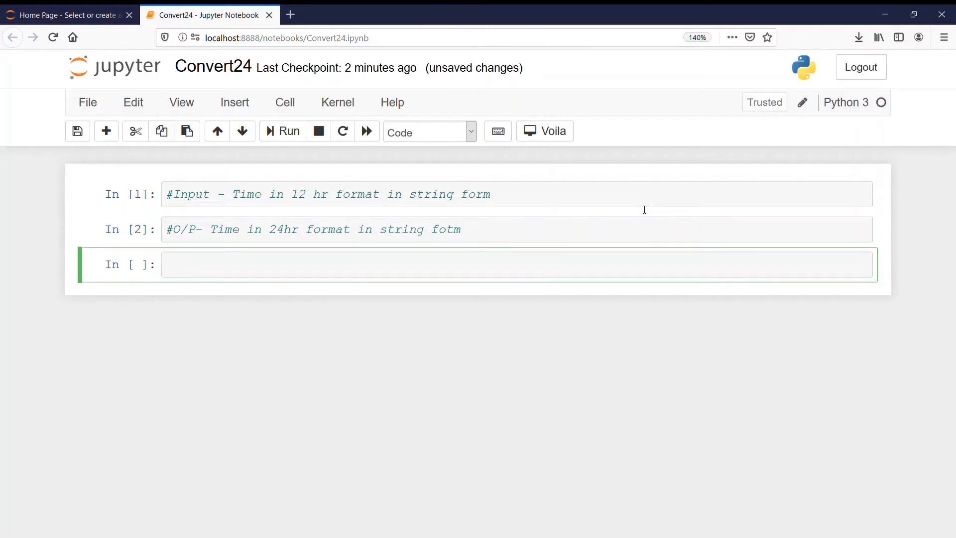
- Type the function header 'def convert24(str):' in the third cell
text(def)
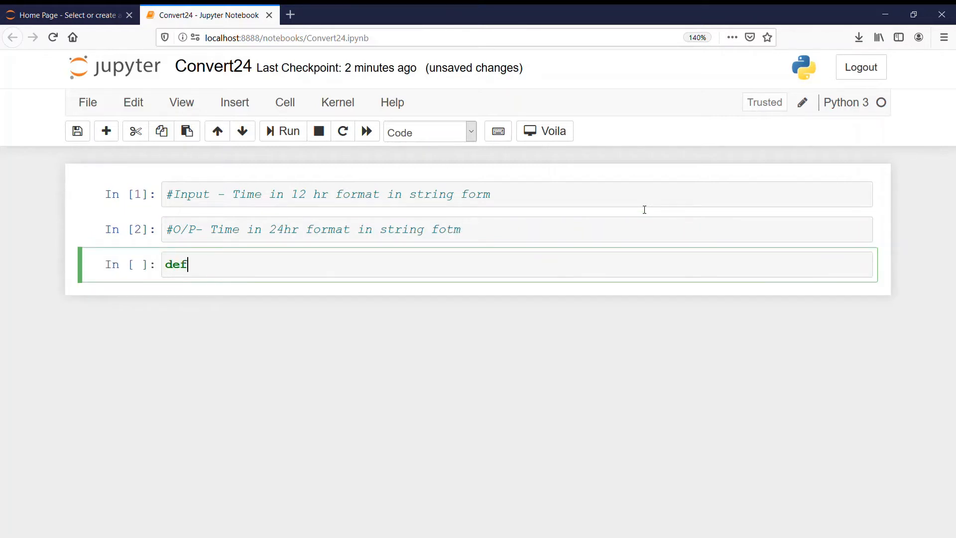
text(c)
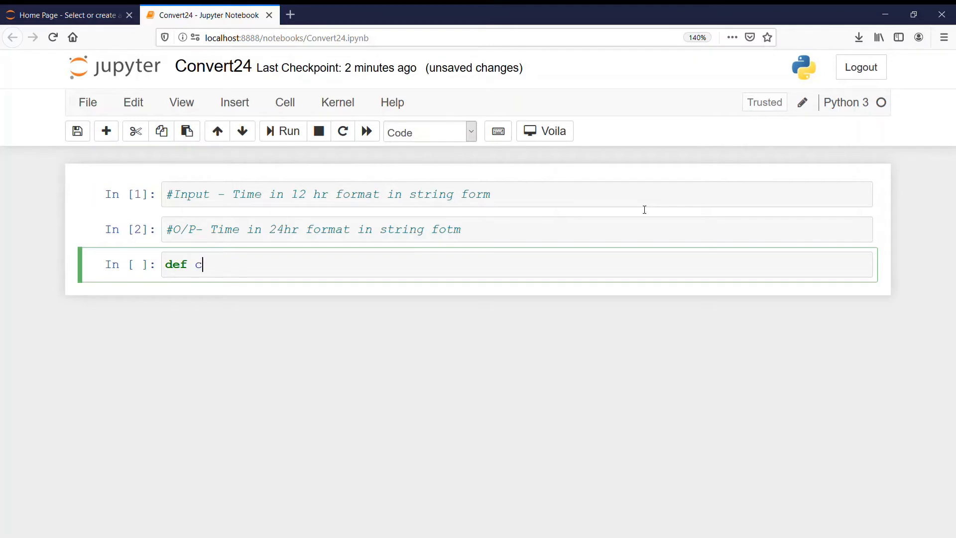
text(onvert)
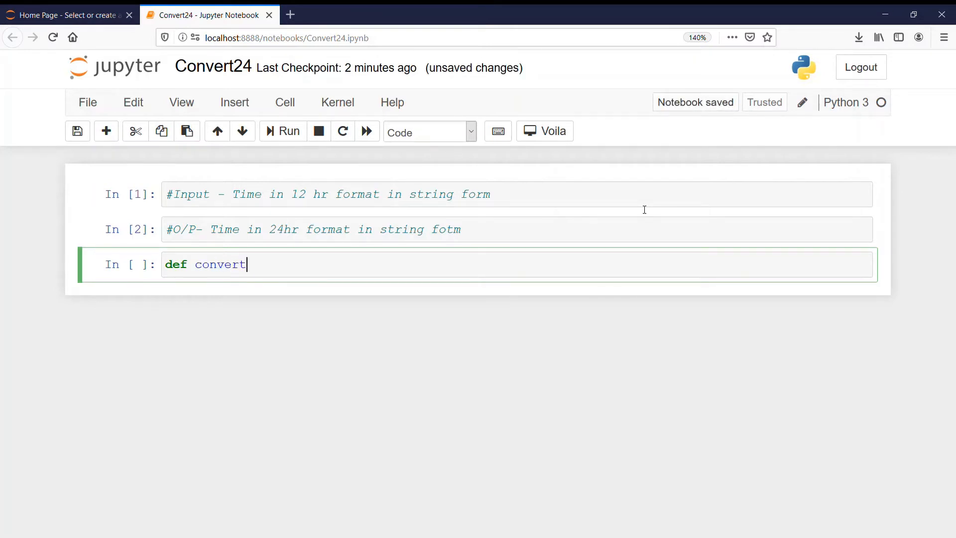
text(24)
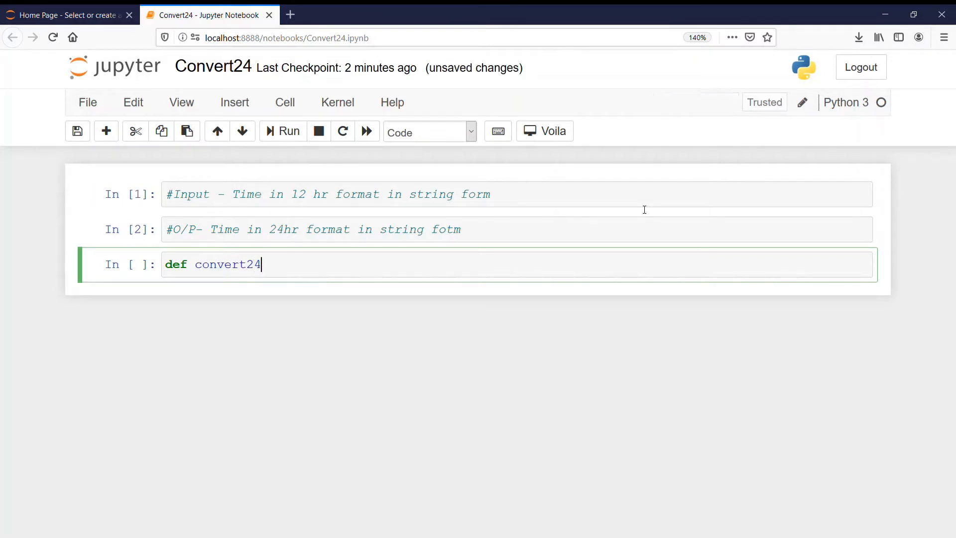
text((st)
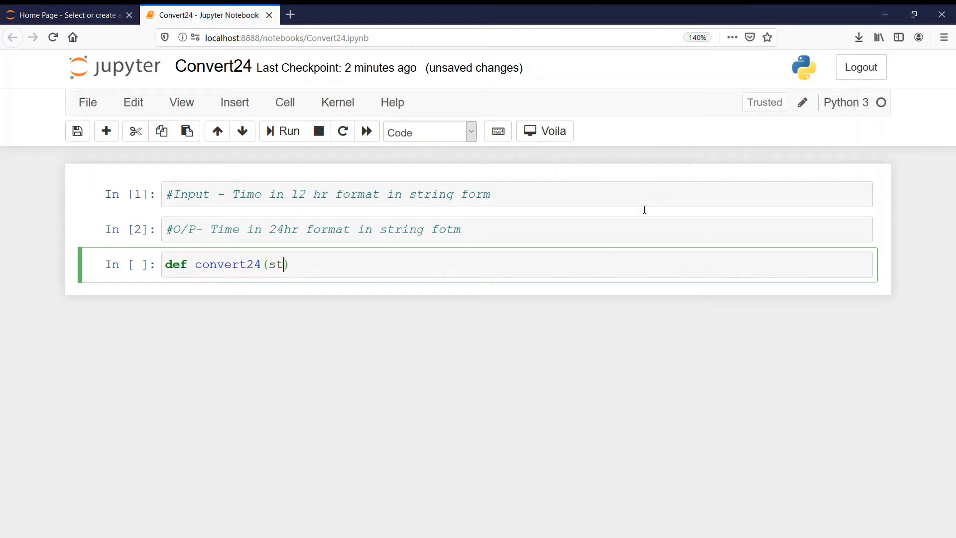
text(r)
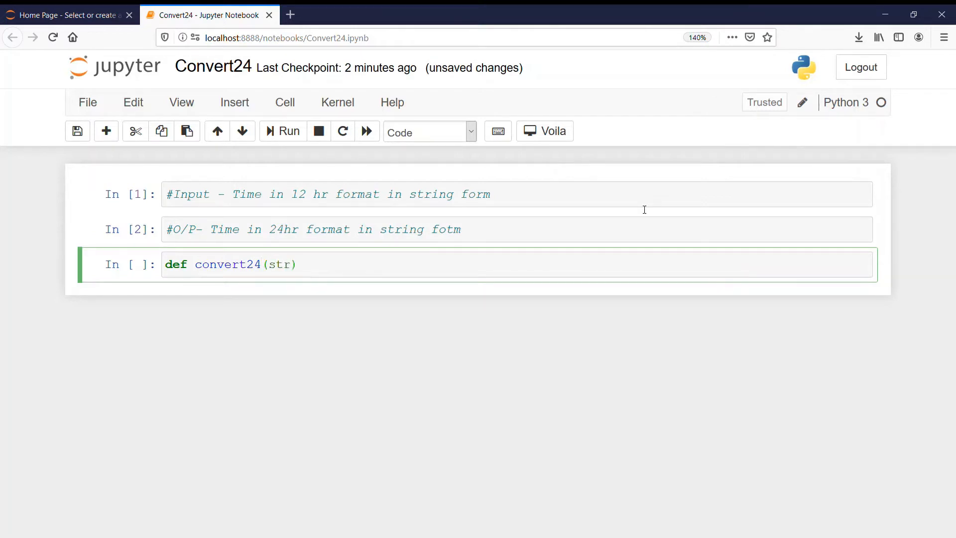
text(:)
text(#)
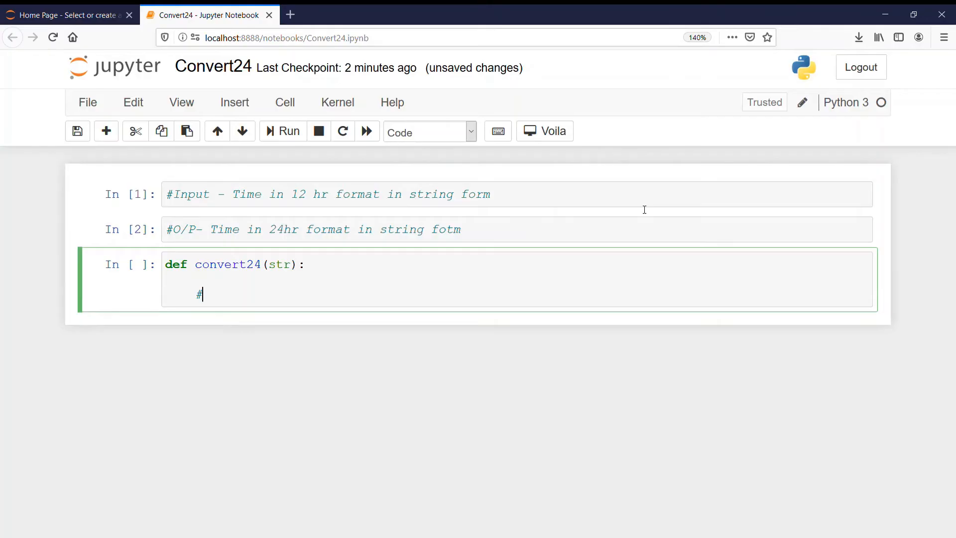
- Add a midnight comment and begin the if checking str[-2:]=="AM"
text(If its)
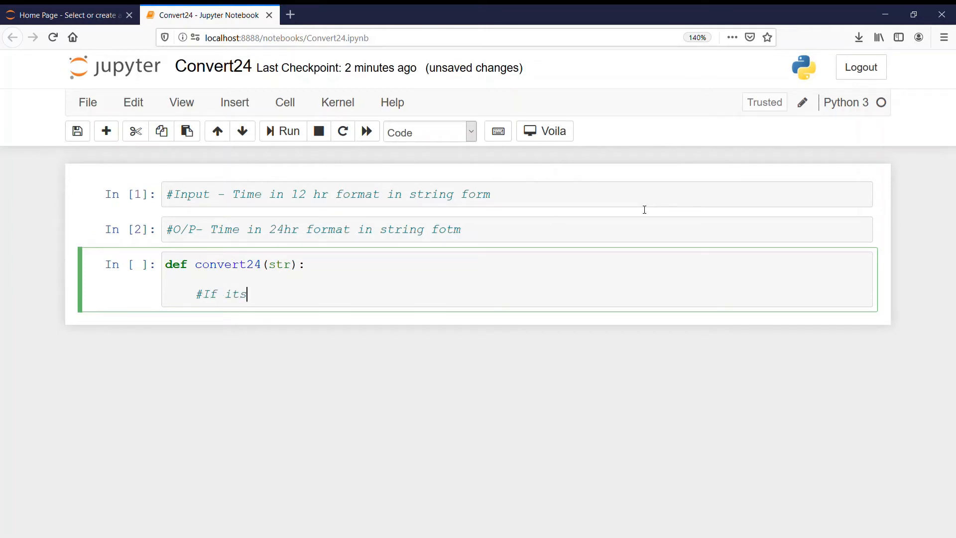
text(12 of)
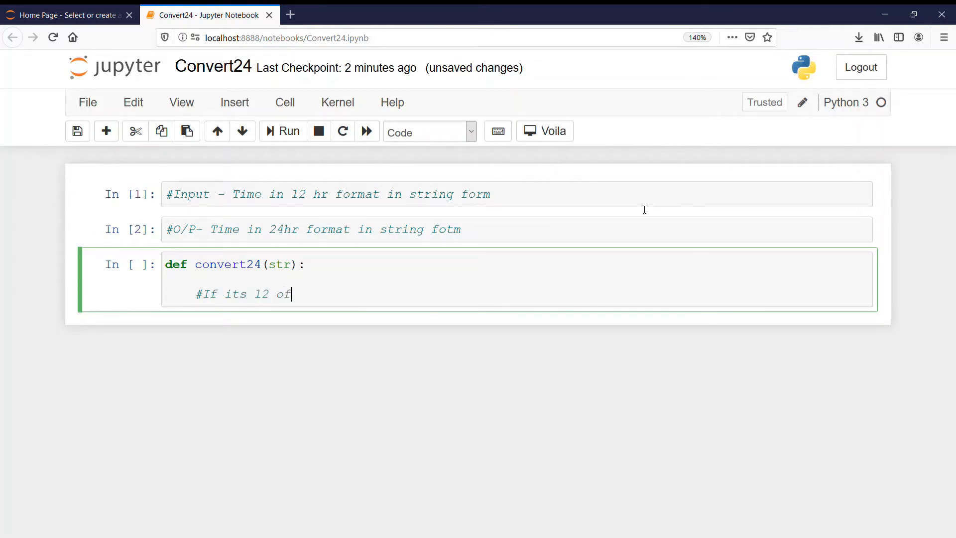
text(midnight)
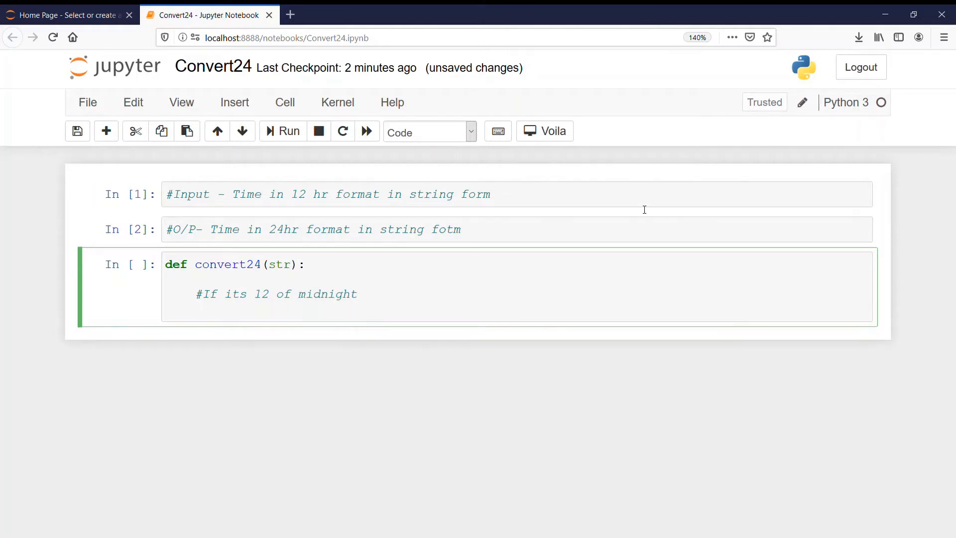
text(if s)
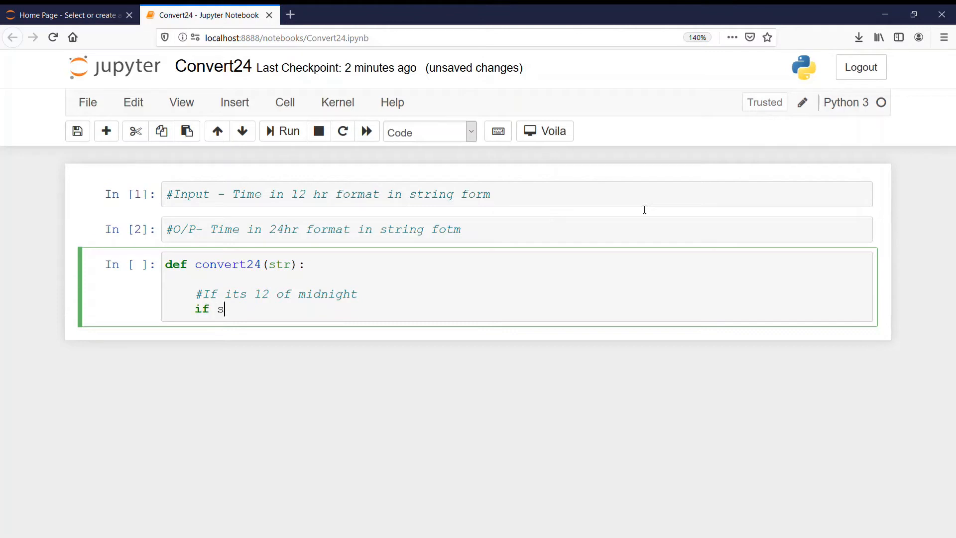
text(tr[=])
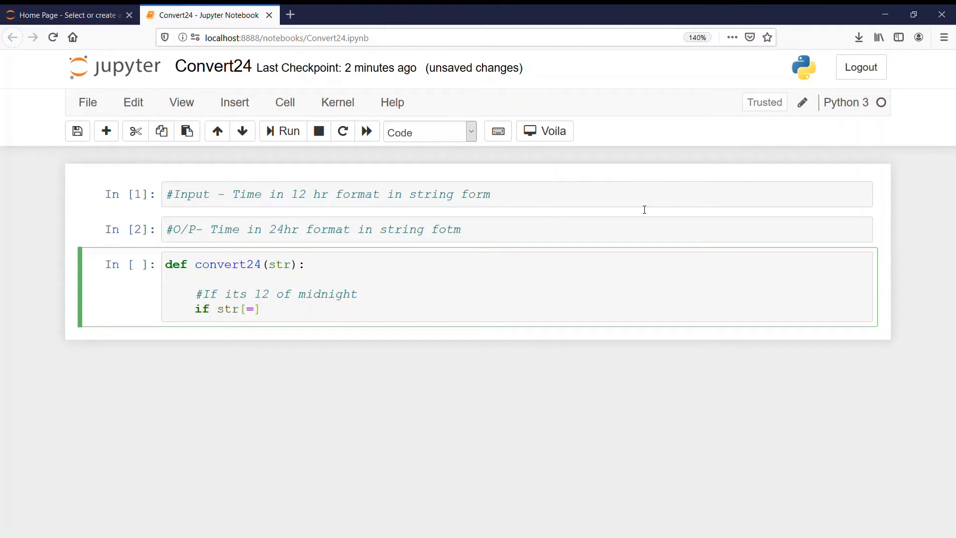
text(2)
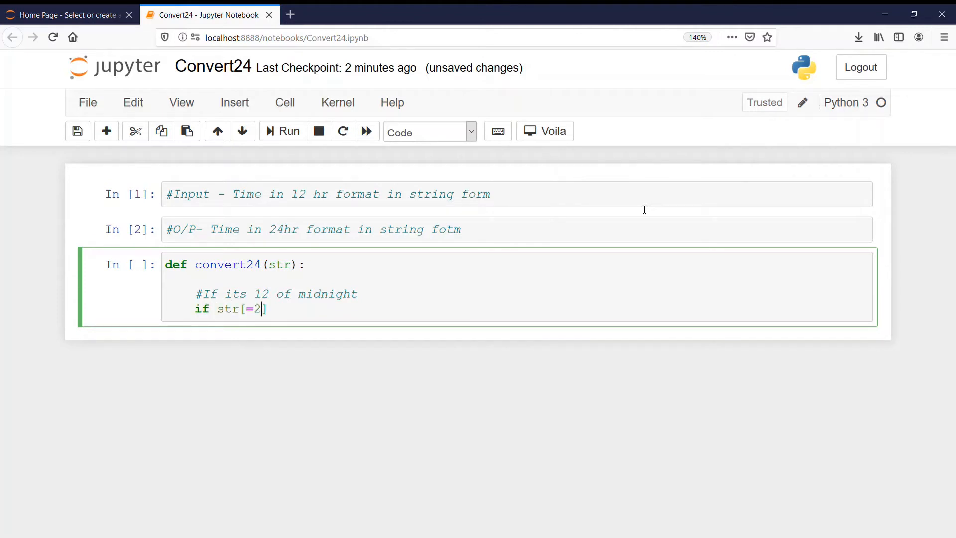
text(:)
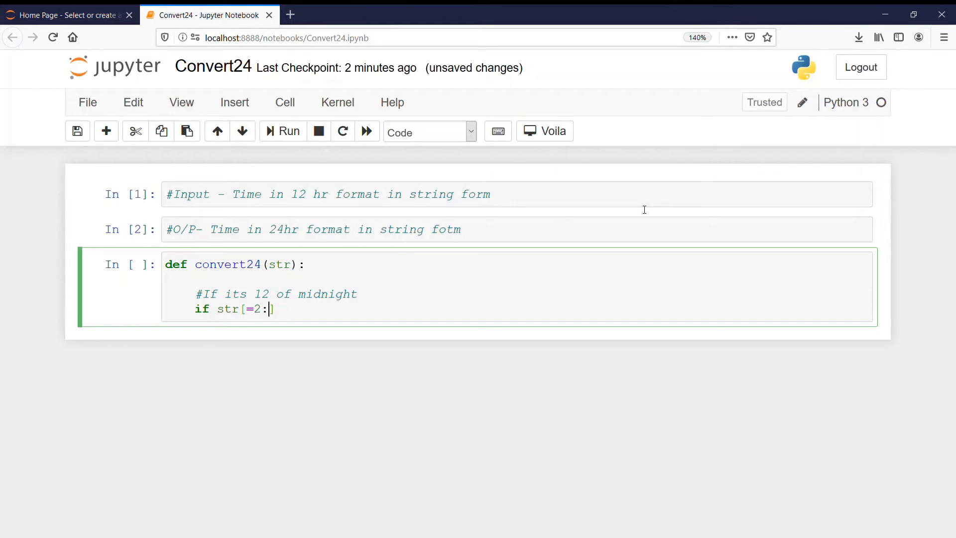
text(-)
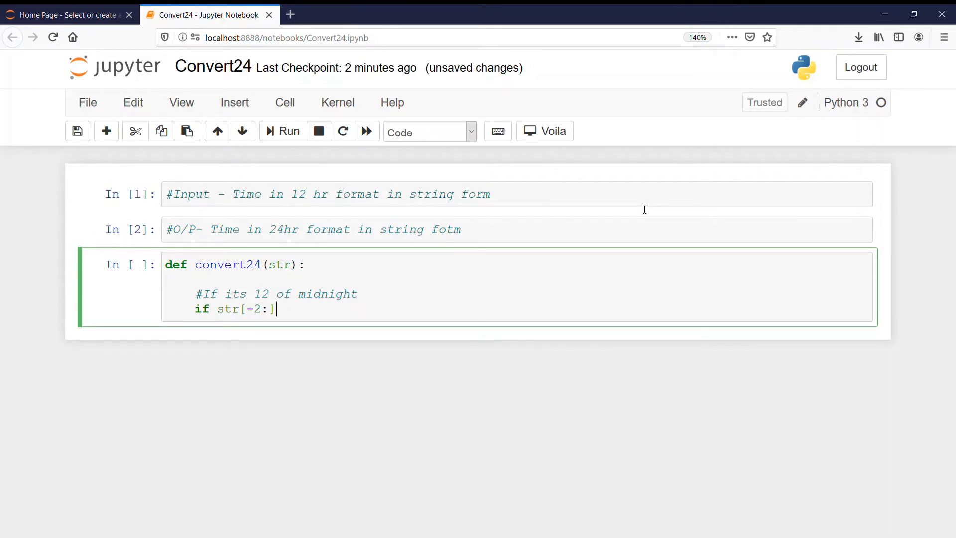
text(==)
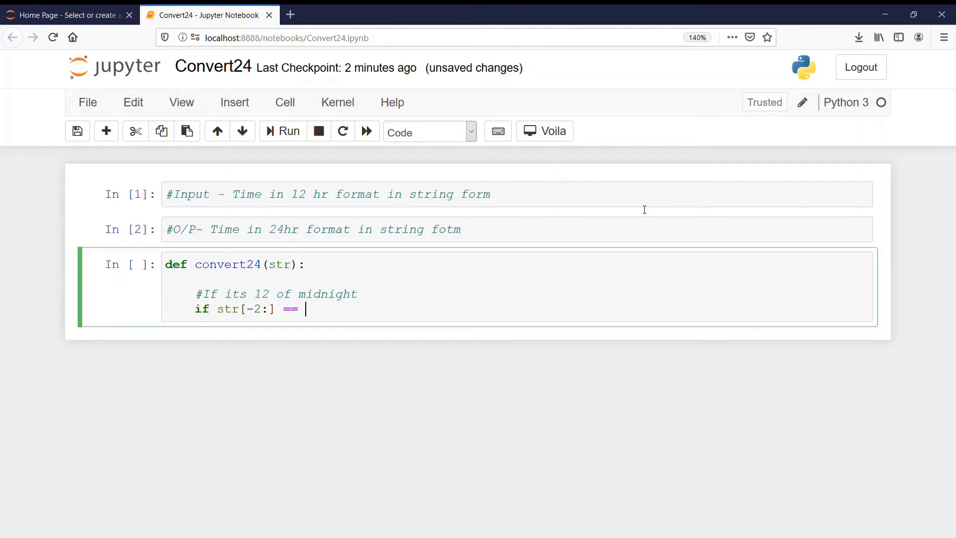
text("AM")
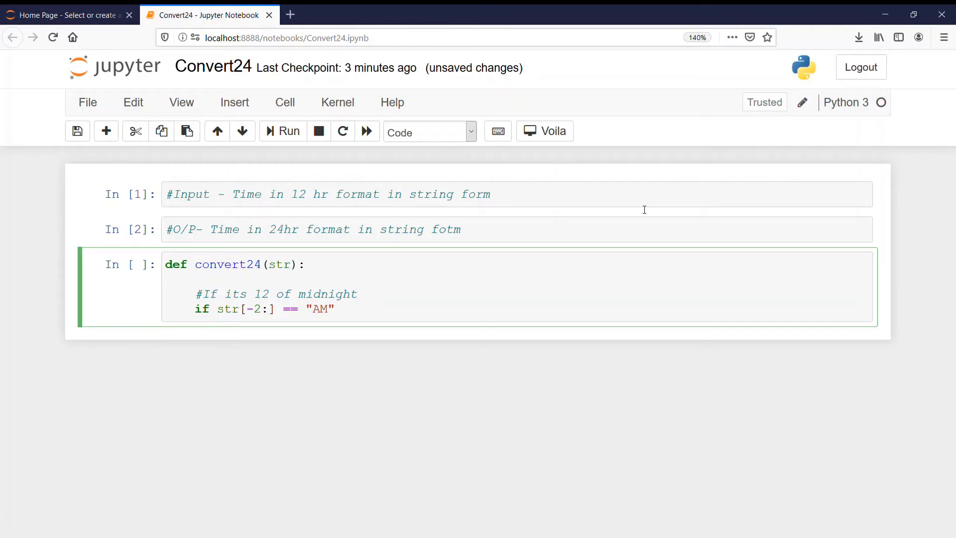
- Extend the condition with 'and str[:2]=="12"', fixing the quote placement
text(and str[)
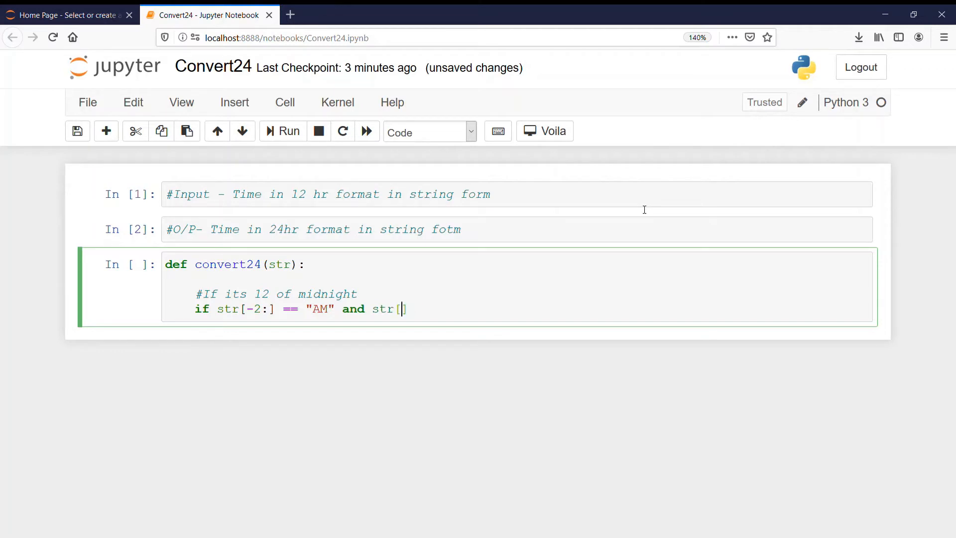
text(:2])
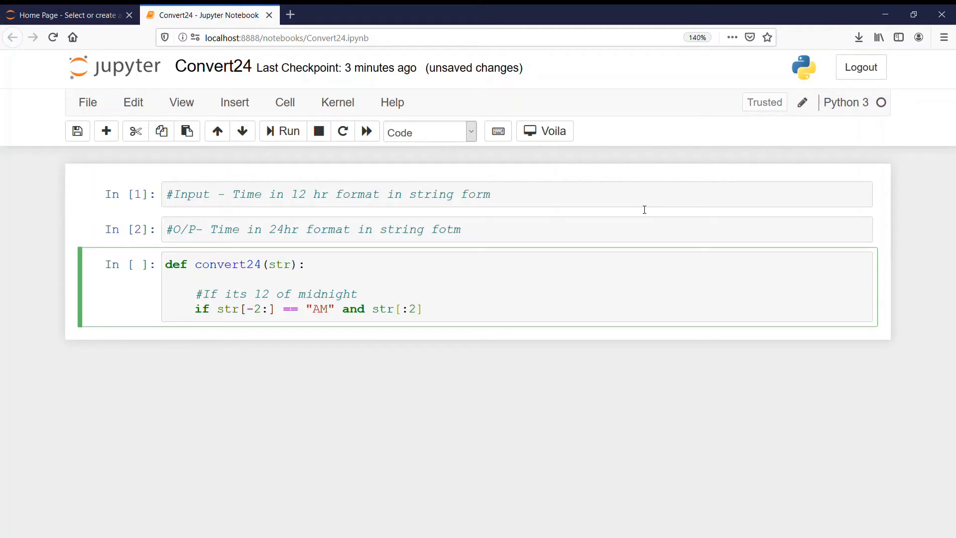
text(==)
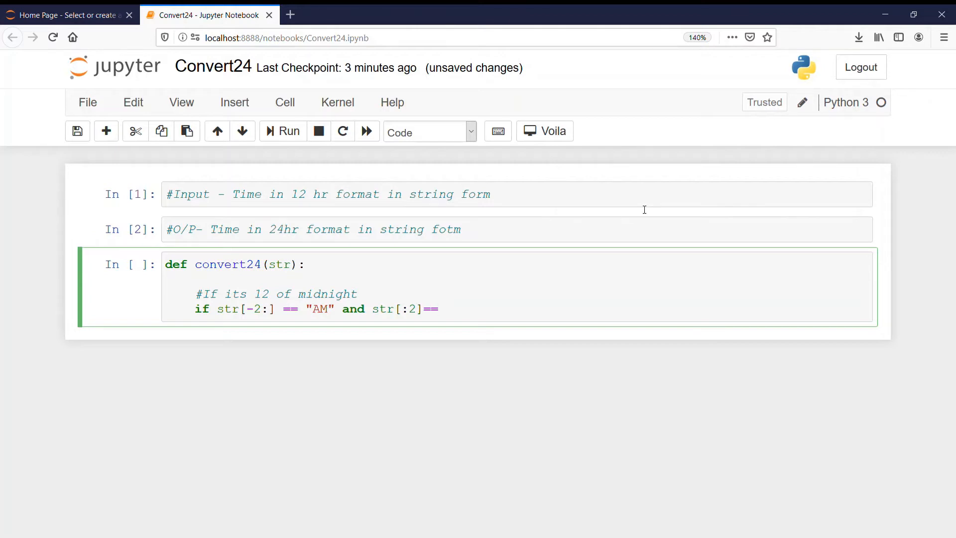
text(""12)
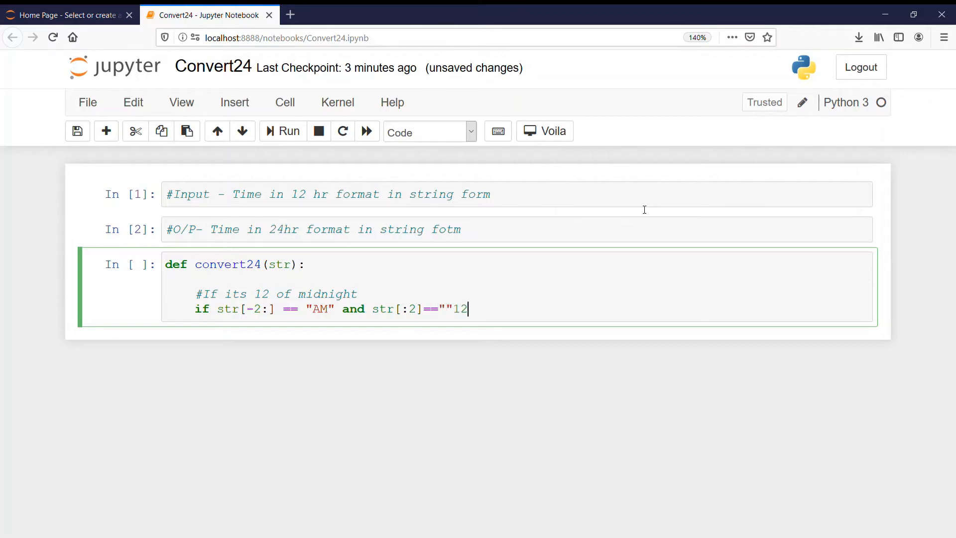
key(Backspace)
text(")
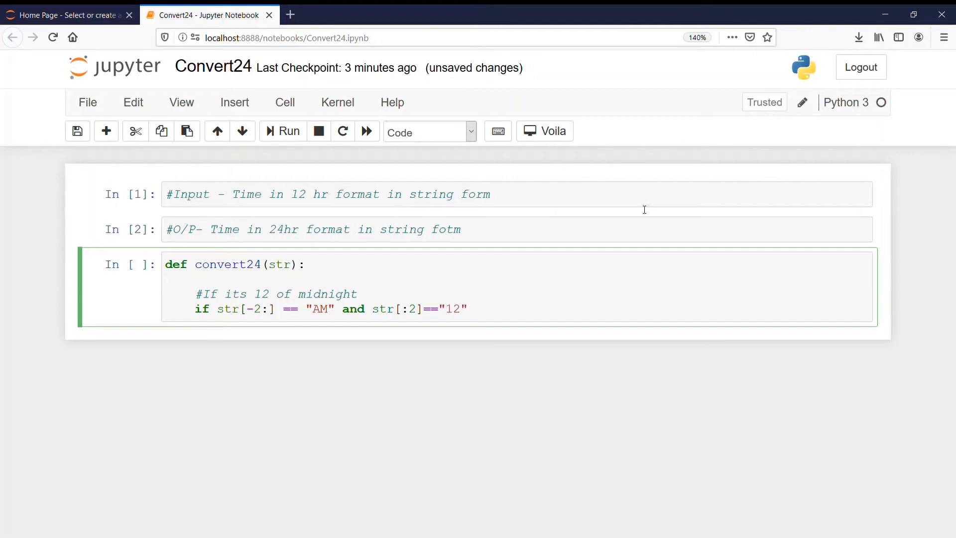
- Make the midnight branch return "00"+str[2:-2]
text(:)
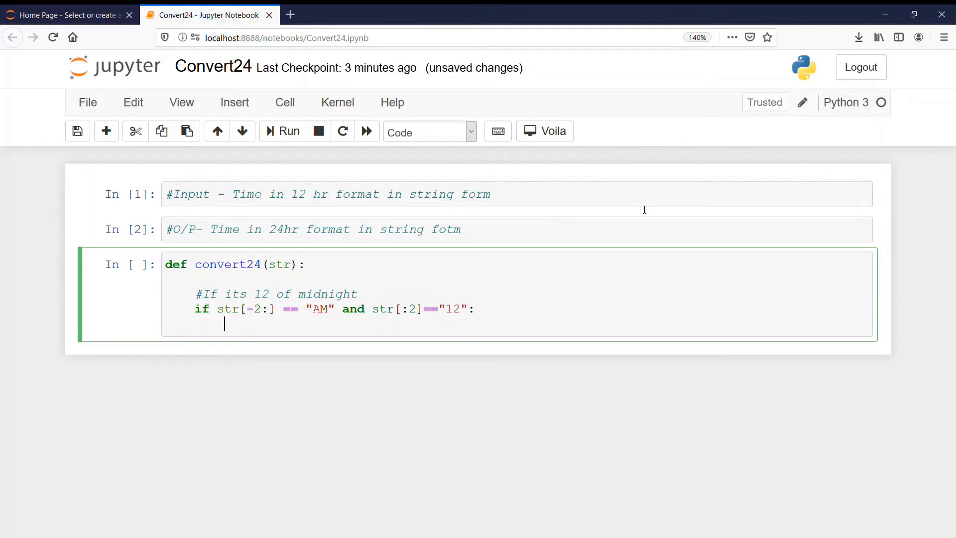
text(return ")
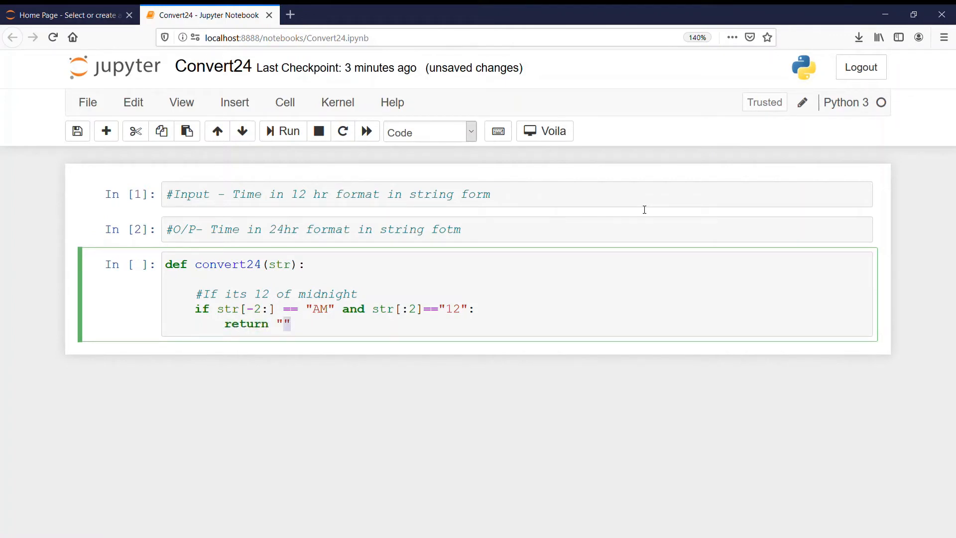
text(00)
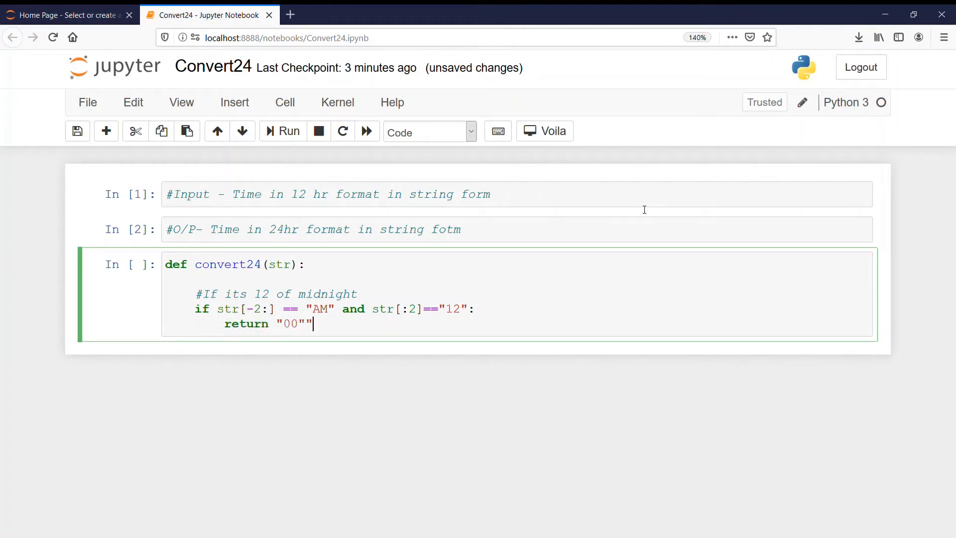
key(Backspace)
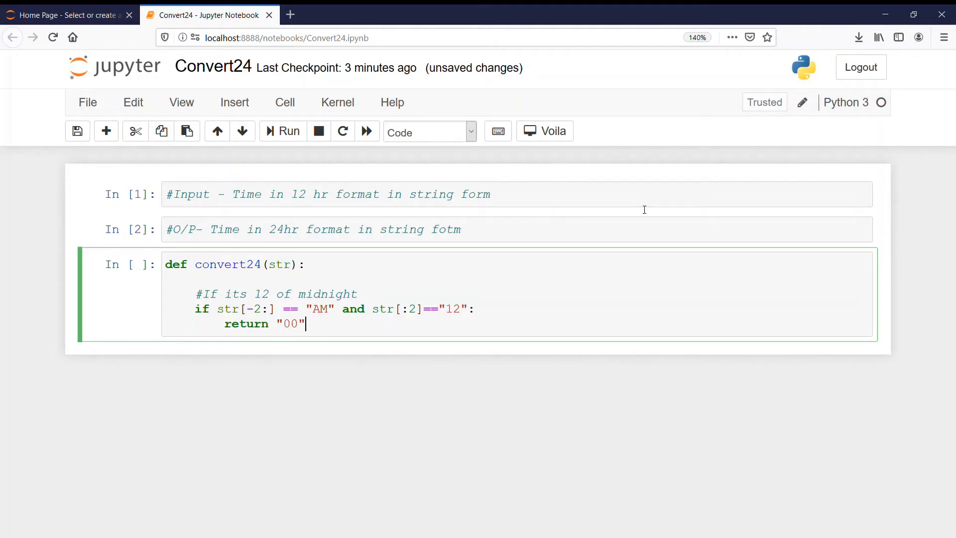
text(+s)
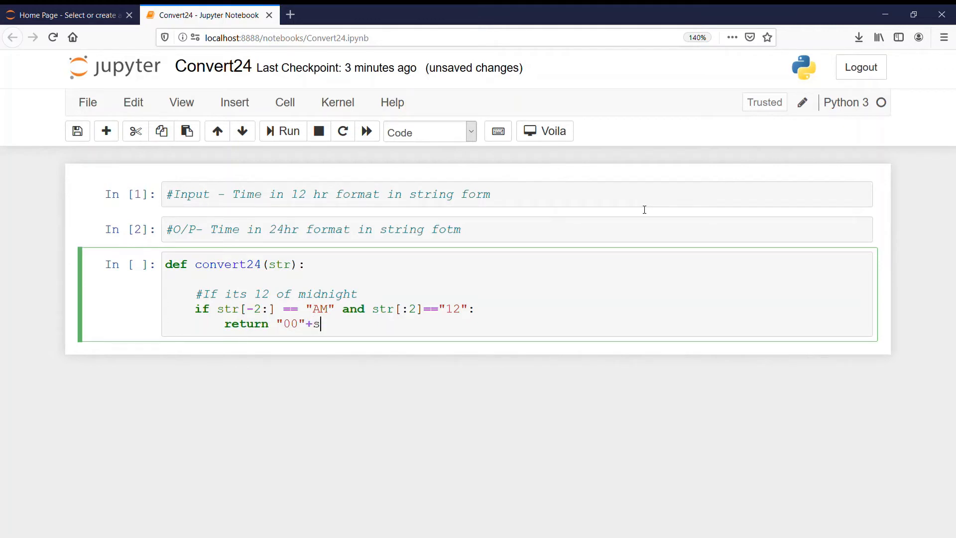
text(tr[)
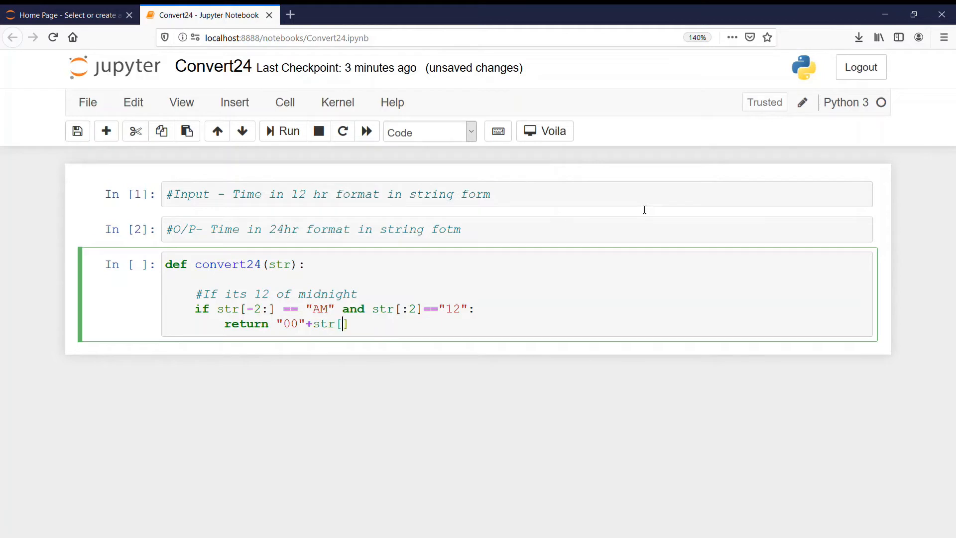
text(2:-)
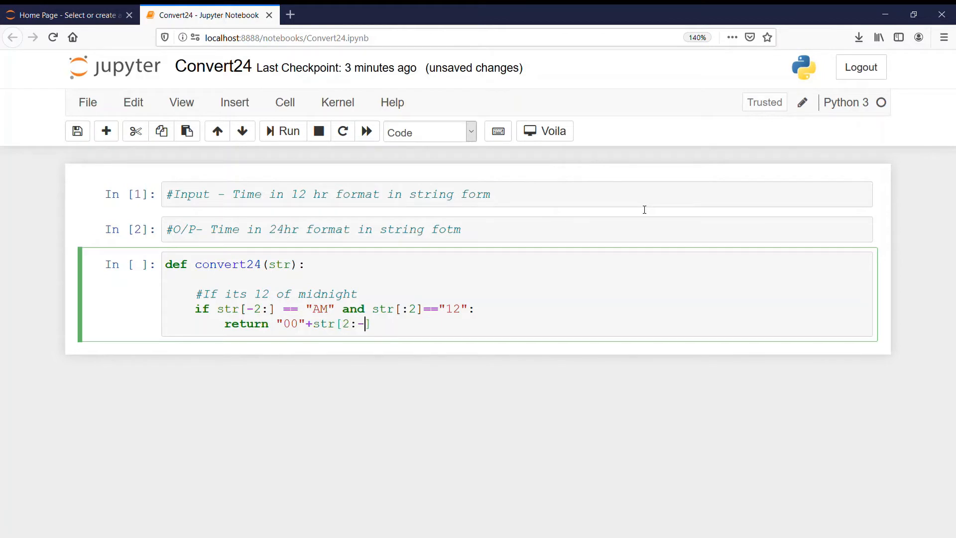
text(2)
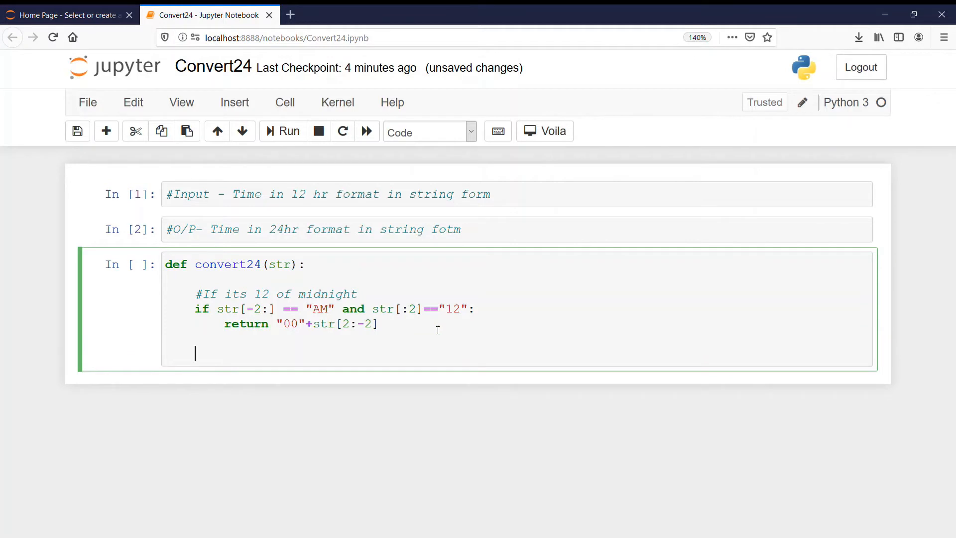
text(#)
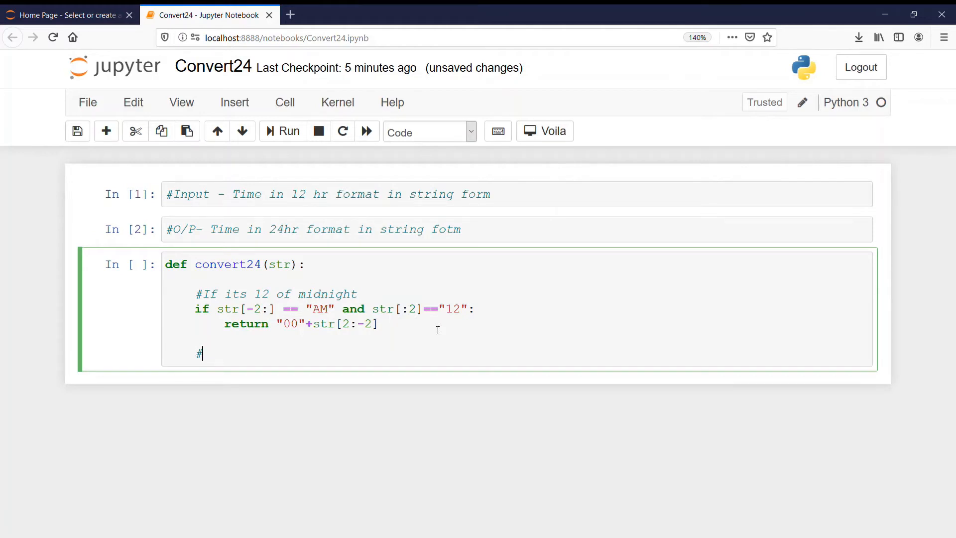
- Add the comment '#Remove AM' below the midnight branch
text(elif)
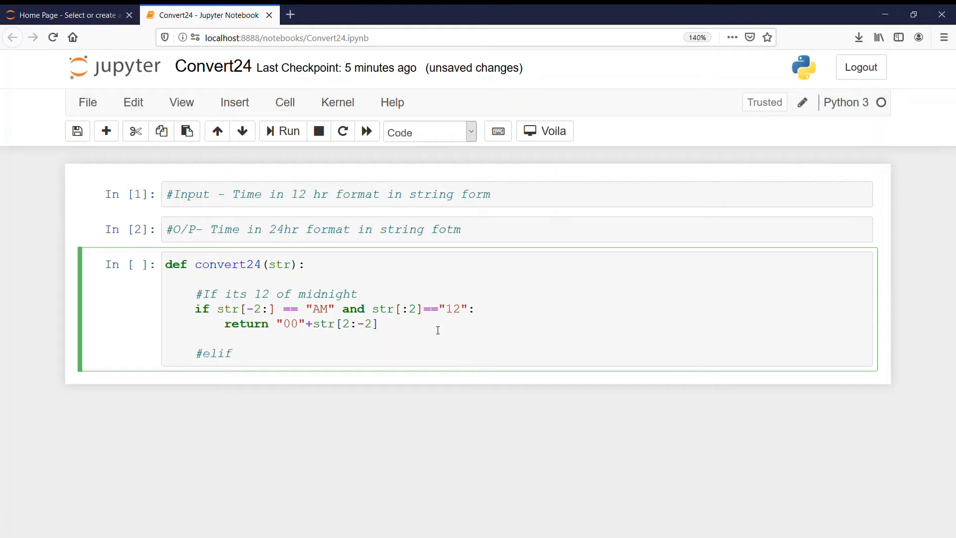
text(#Re)
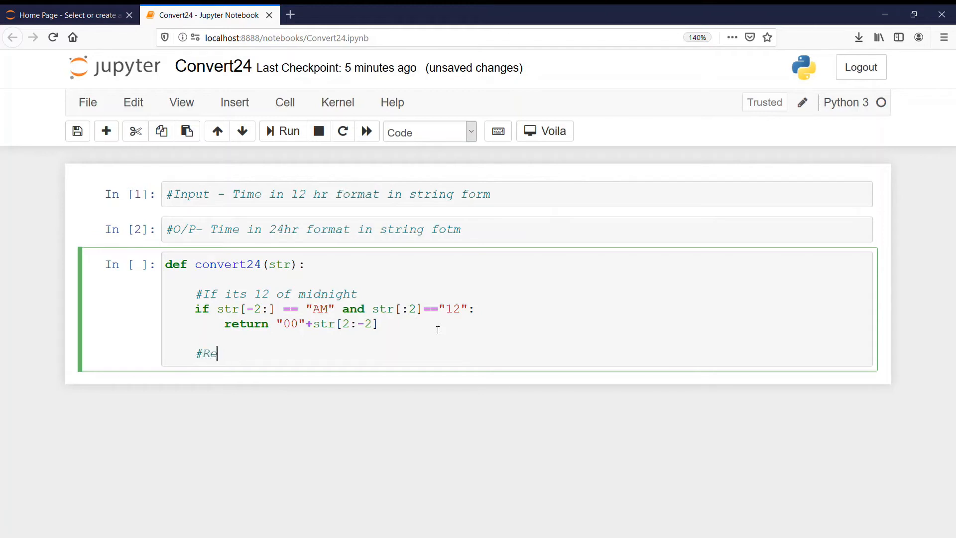
text(move)
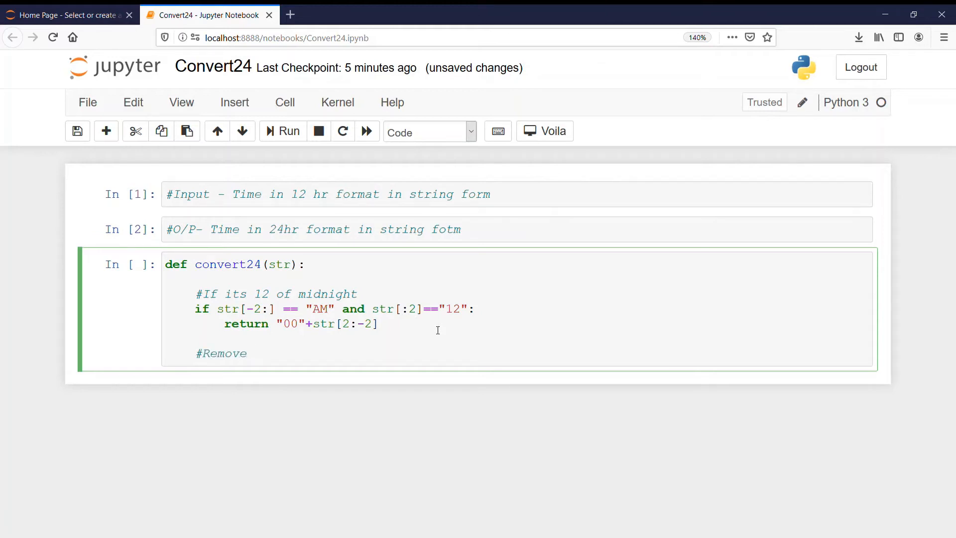
text(AM)
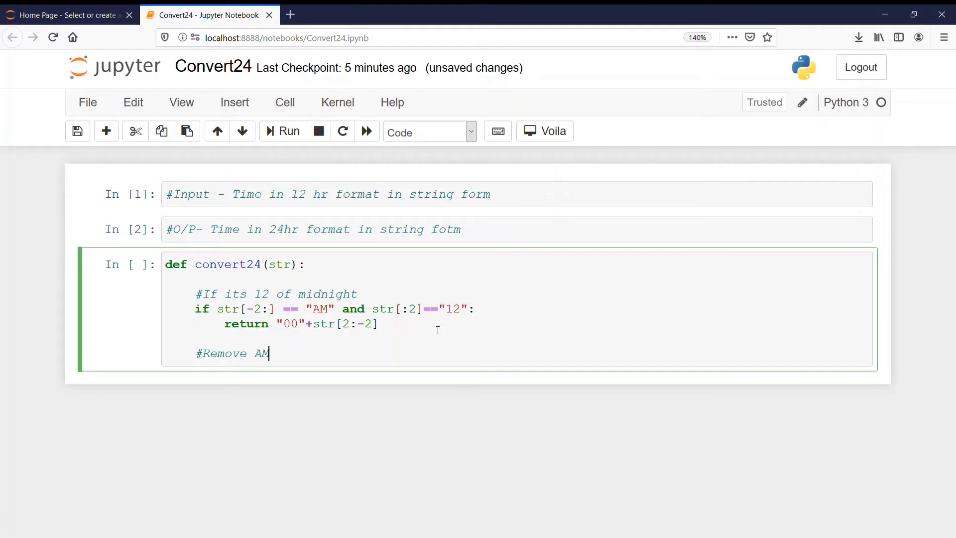
- Add 'elif str[-2:]=="AM":' returning str[:-2]
text(elif)
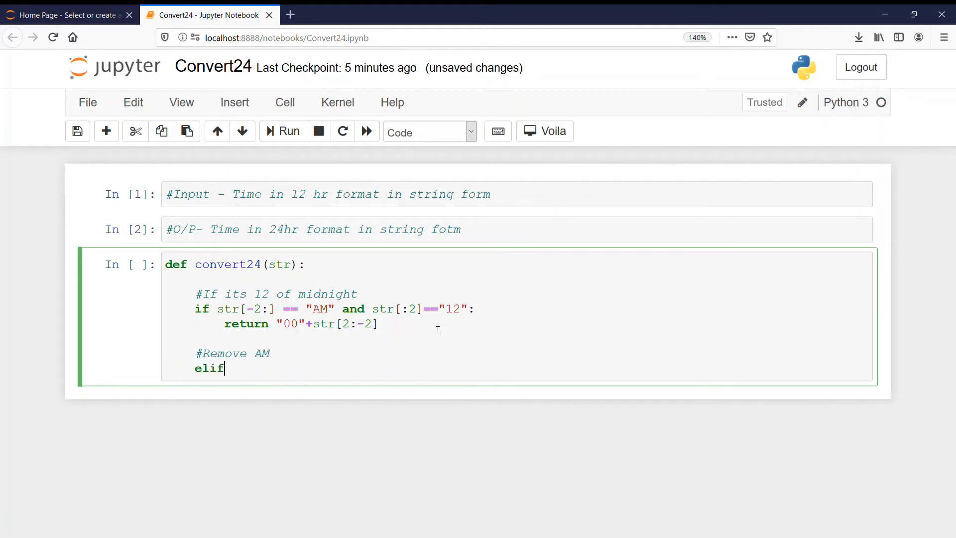
text(:)
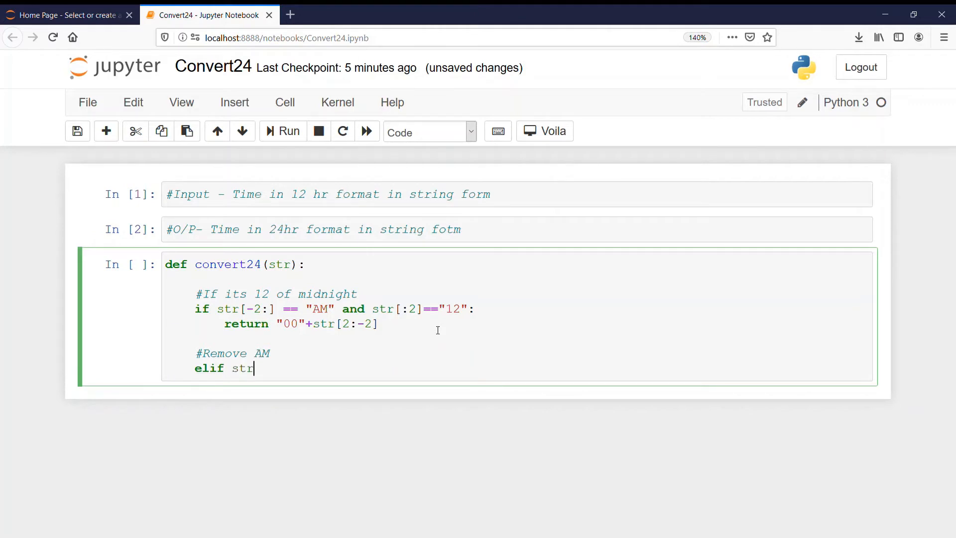
text([])
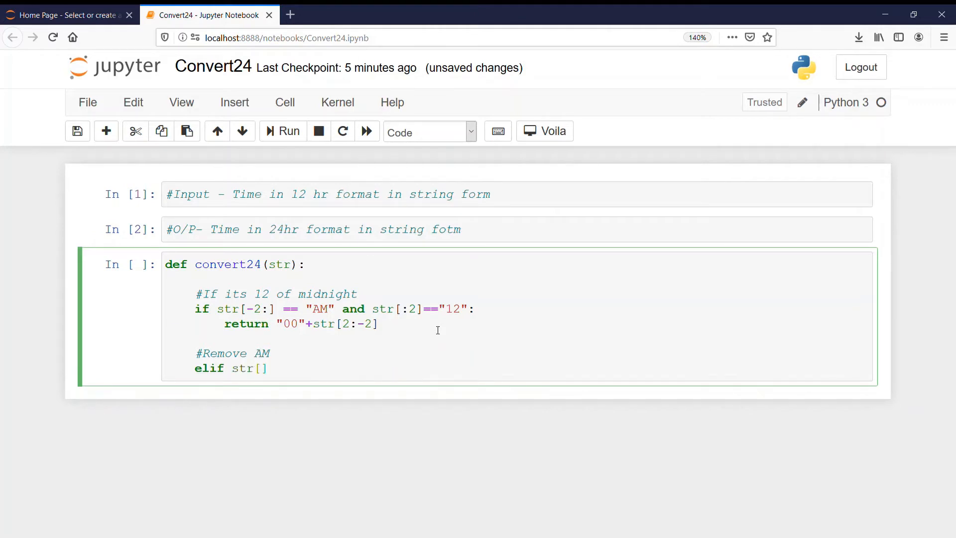
text(-2:)
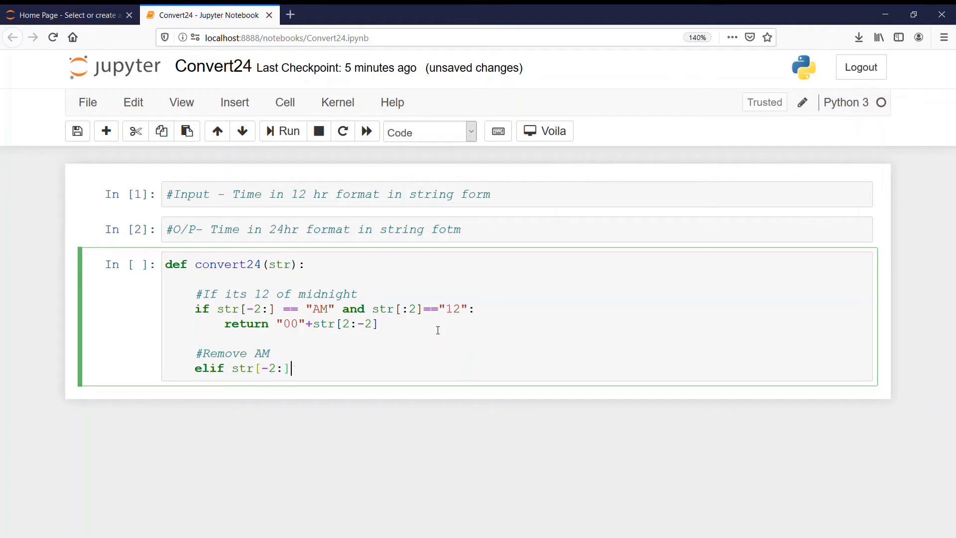
text(=="")
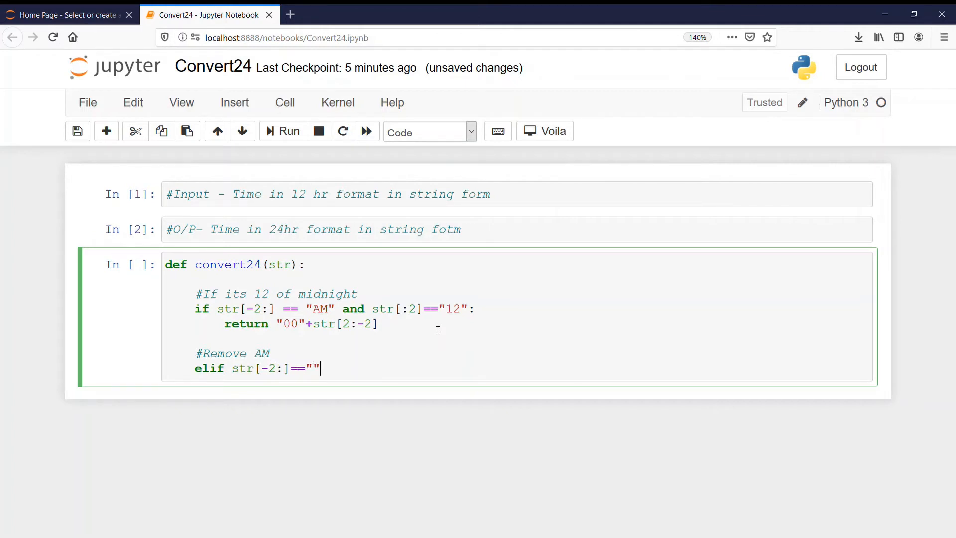
text(AM)
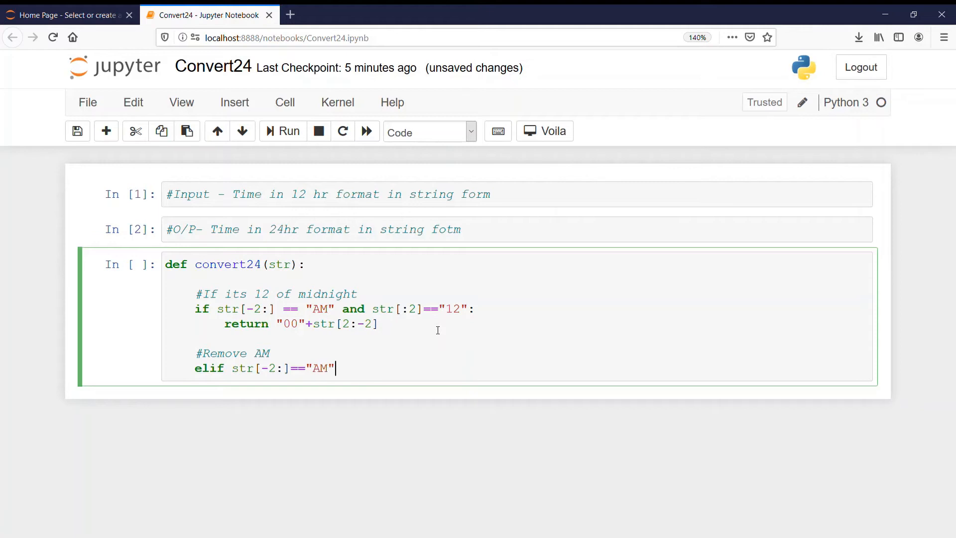
text(:)
text(ret)
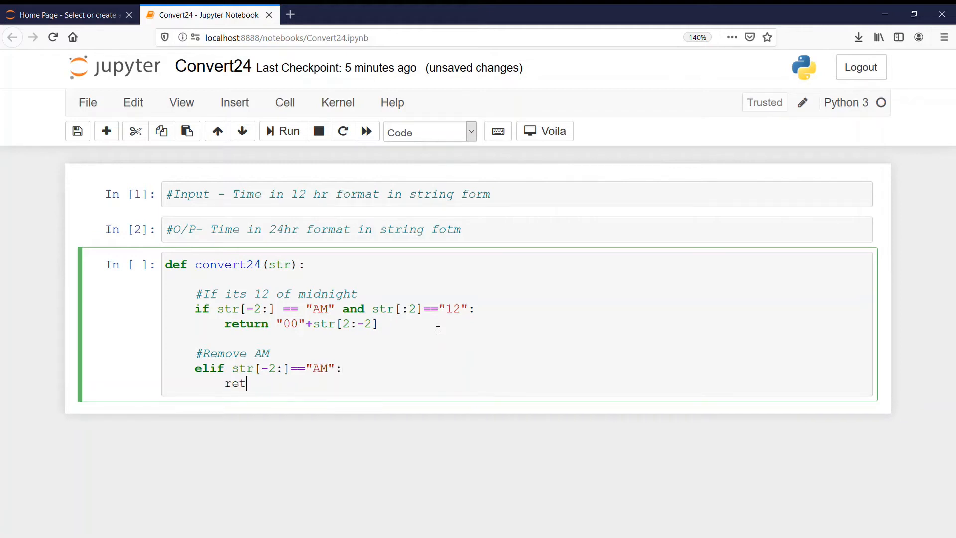
text(urn)
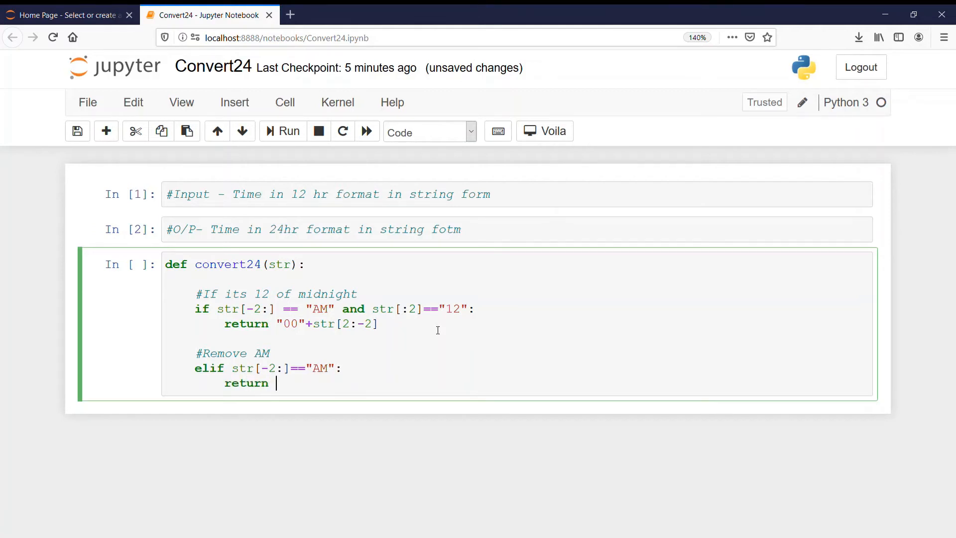
text(str[])
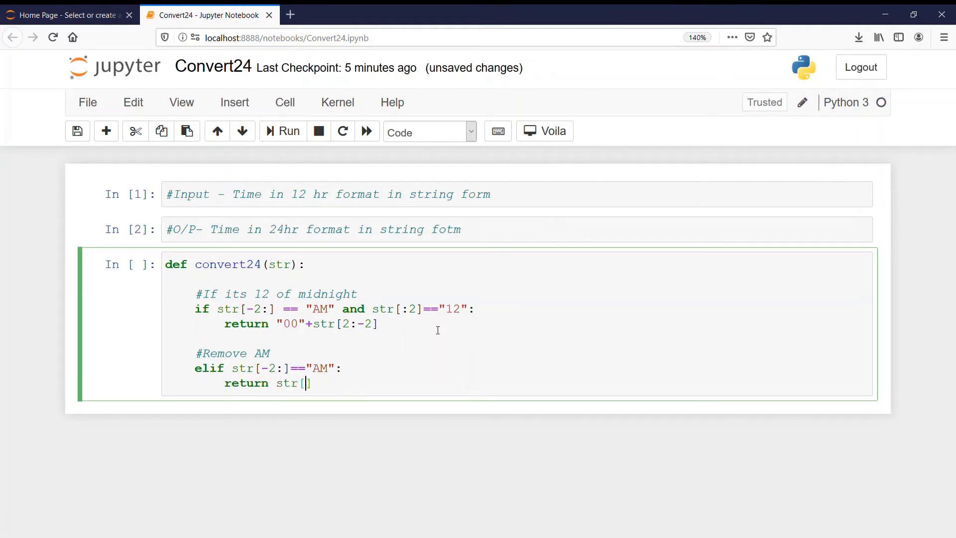
text(:)
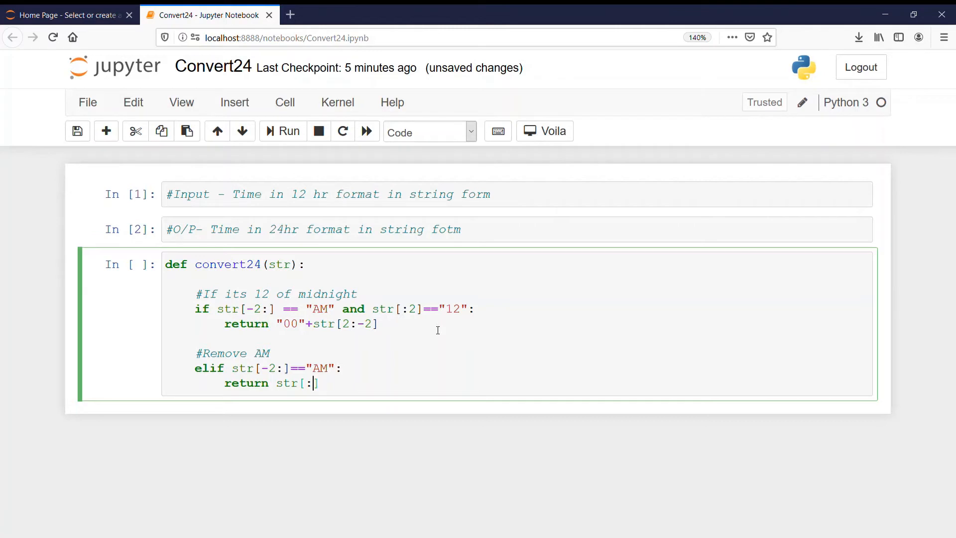
text(-2)
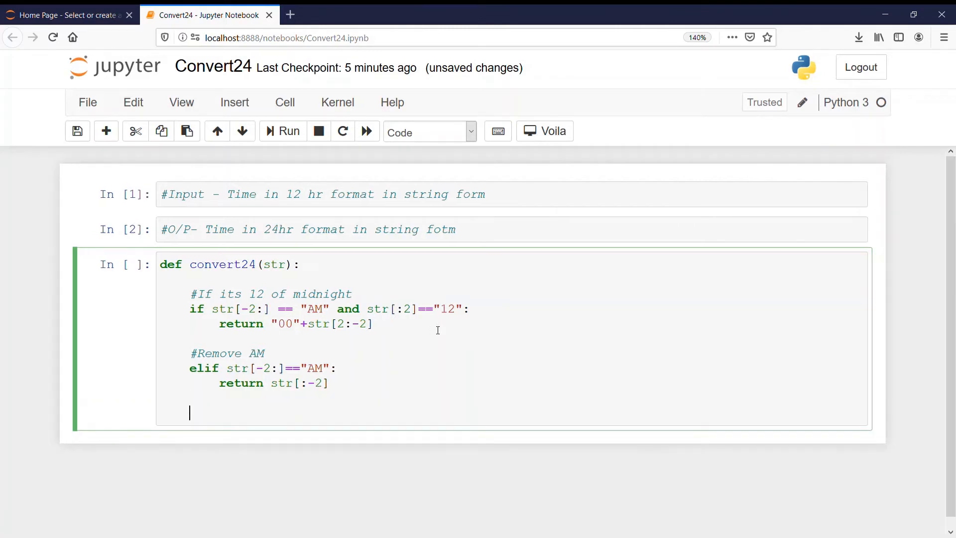
- Type the comment '#Check if last 2 elements is PM and first 2 elements are 12'
text(#C)
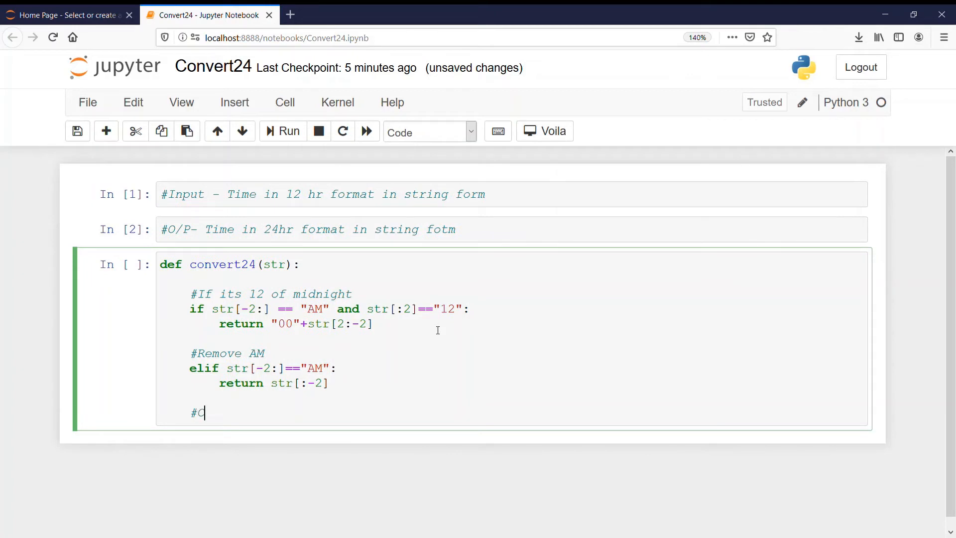
text(hec)
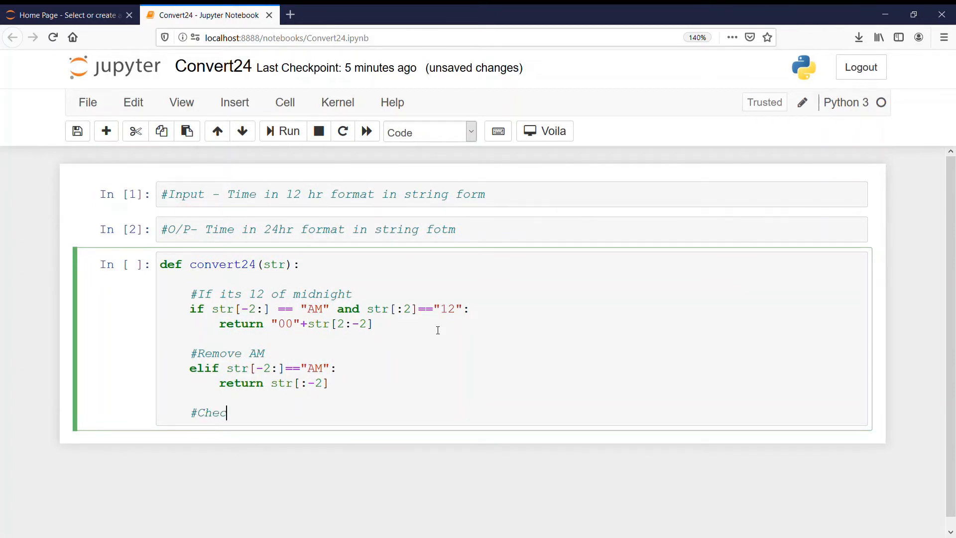
text(k)
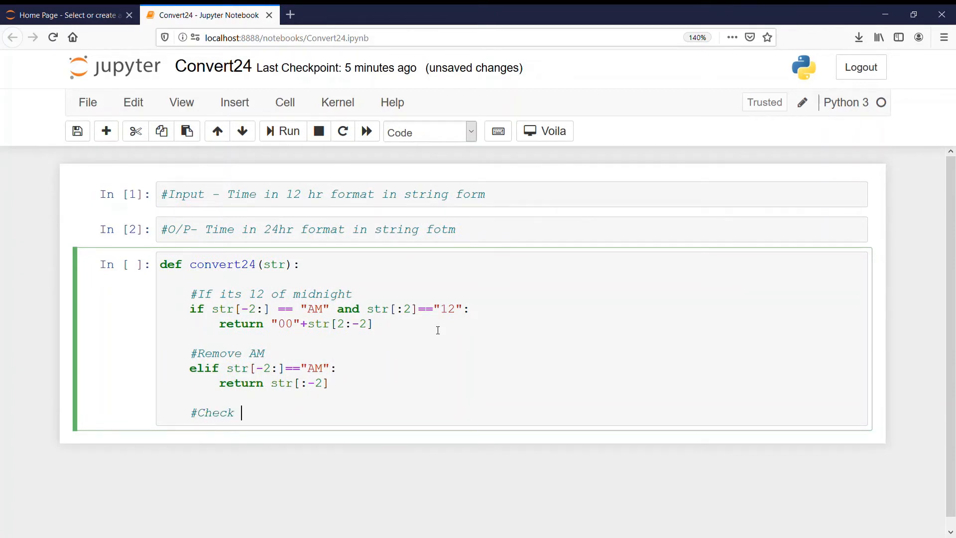
text(if)
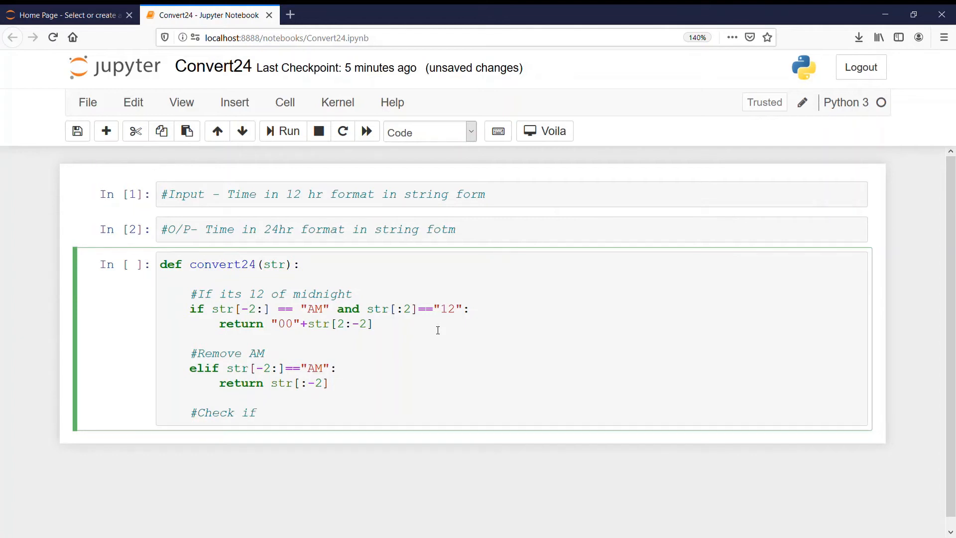
text(last)
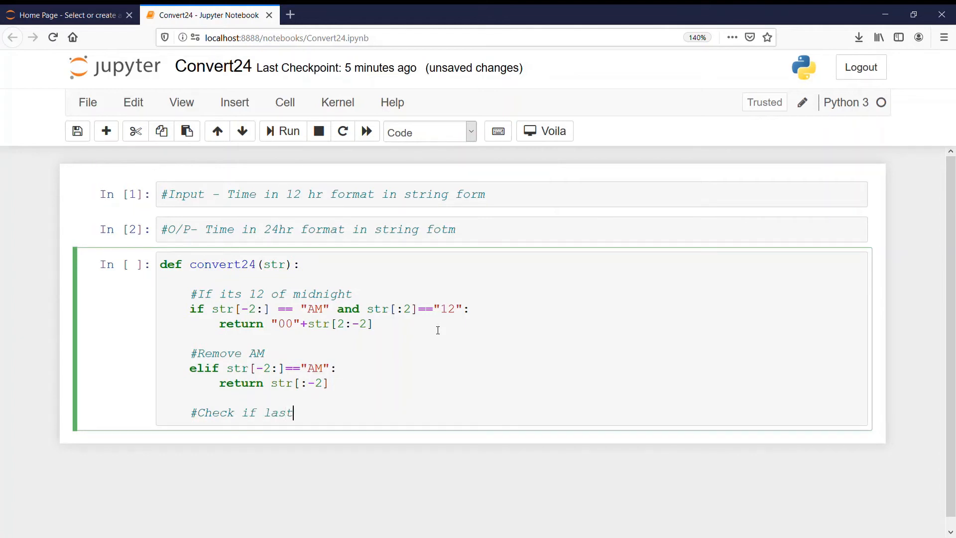
text(2 el)
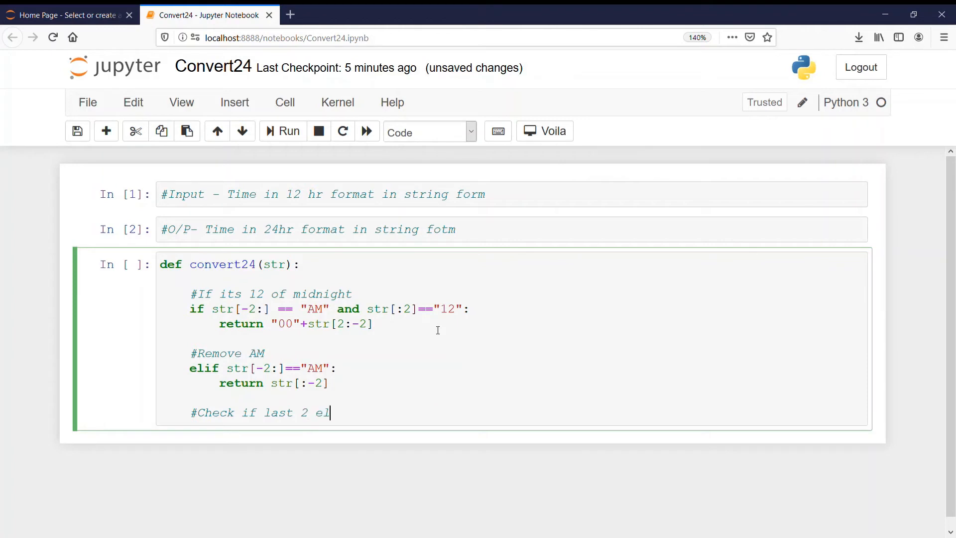
text(ements)
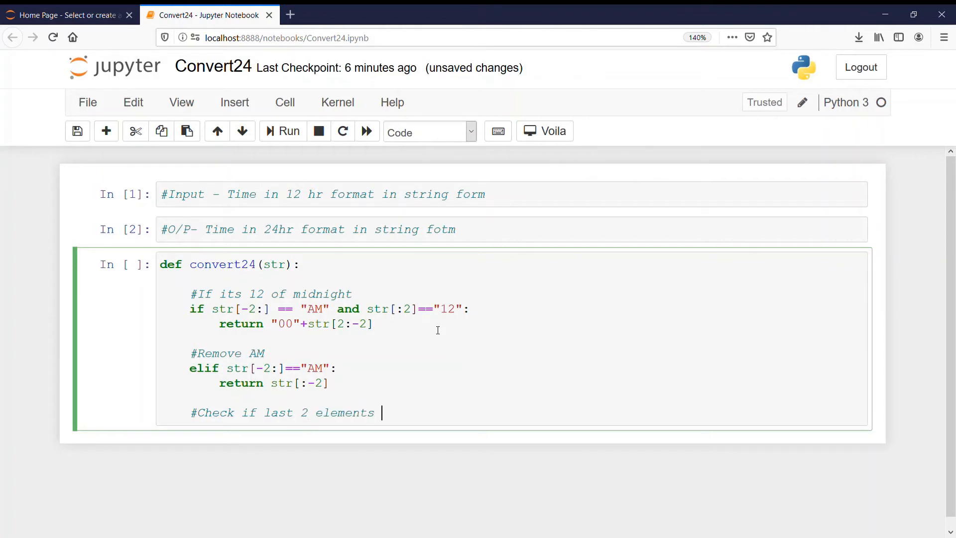
text(is PM and)
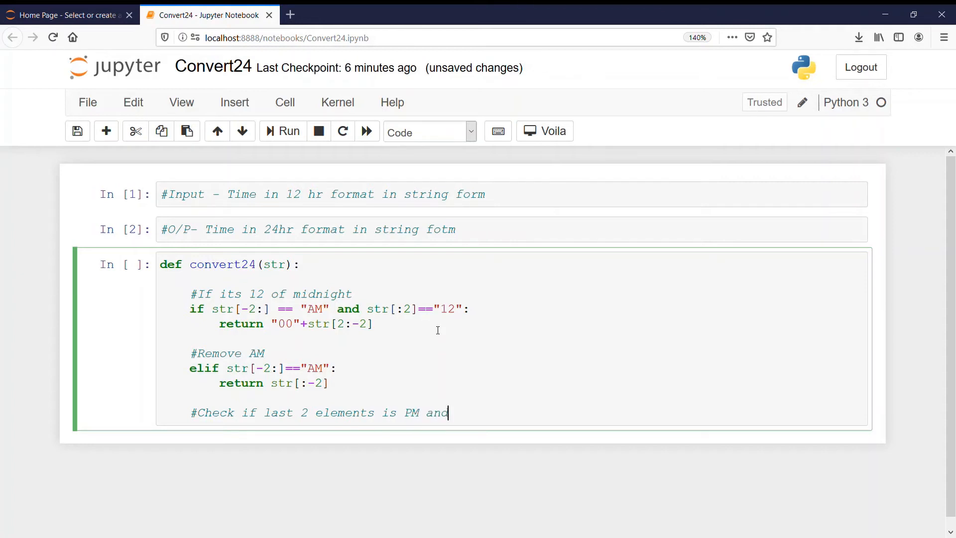
text(first 2 ele)
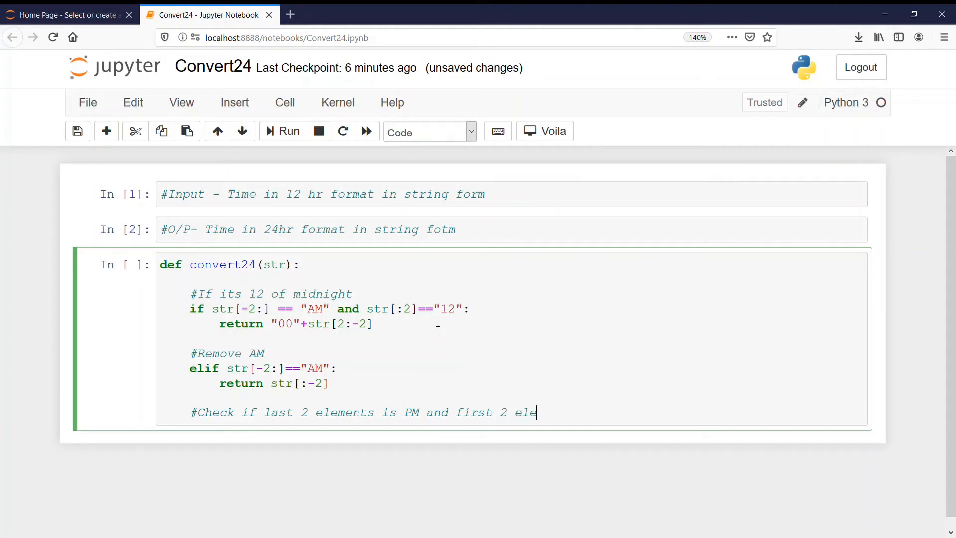
text(ments)
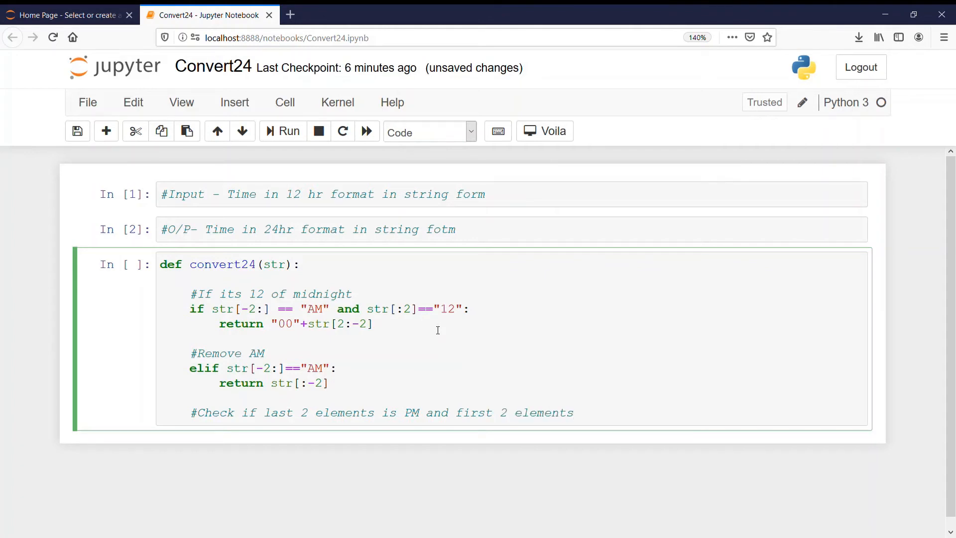
text(are 12)
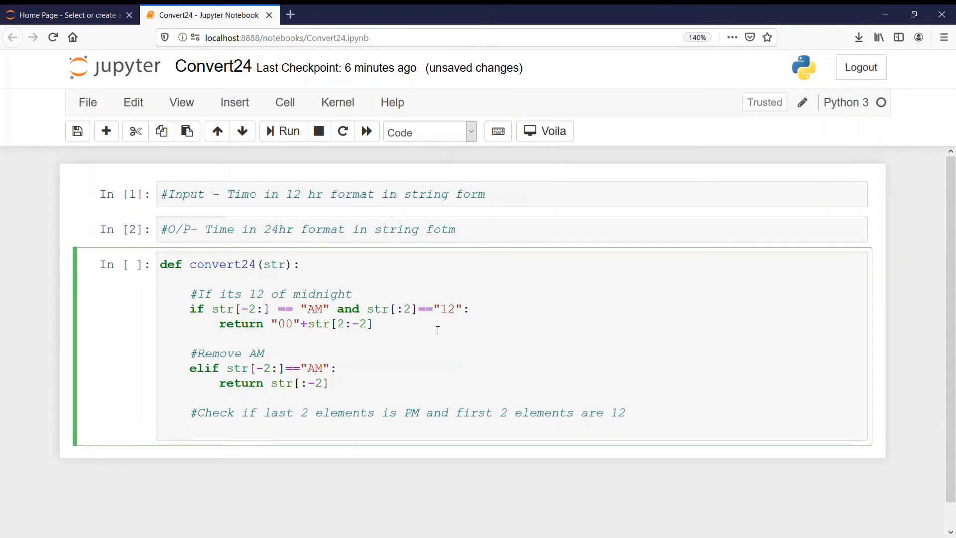
- Write the condition 'elif str[-2:]=="PM" and str[:2]=="12":'
text(elif)
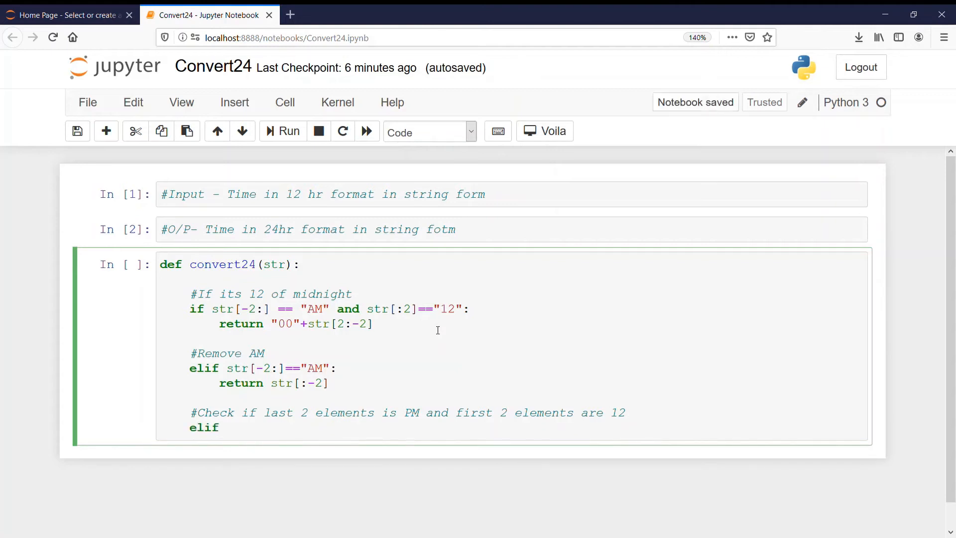
text(" ")
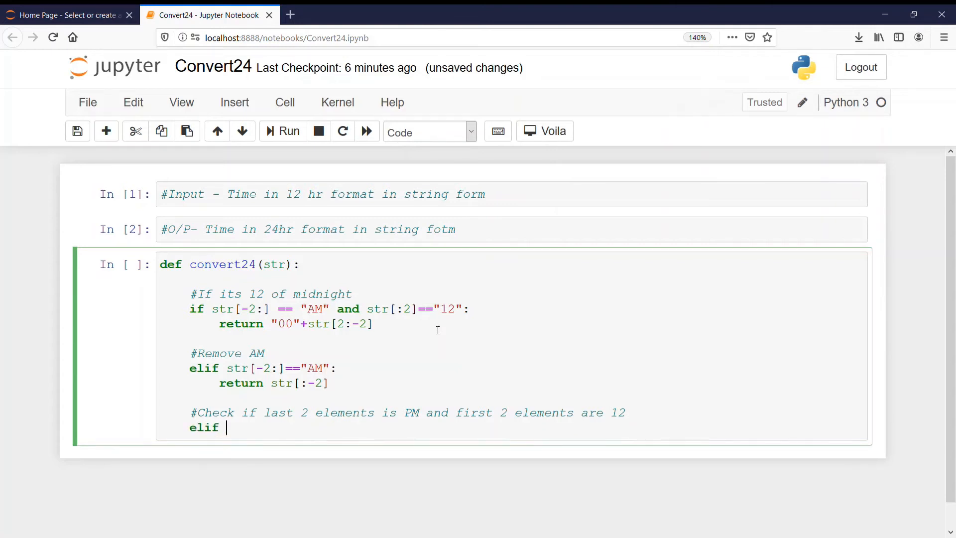
text(str[])
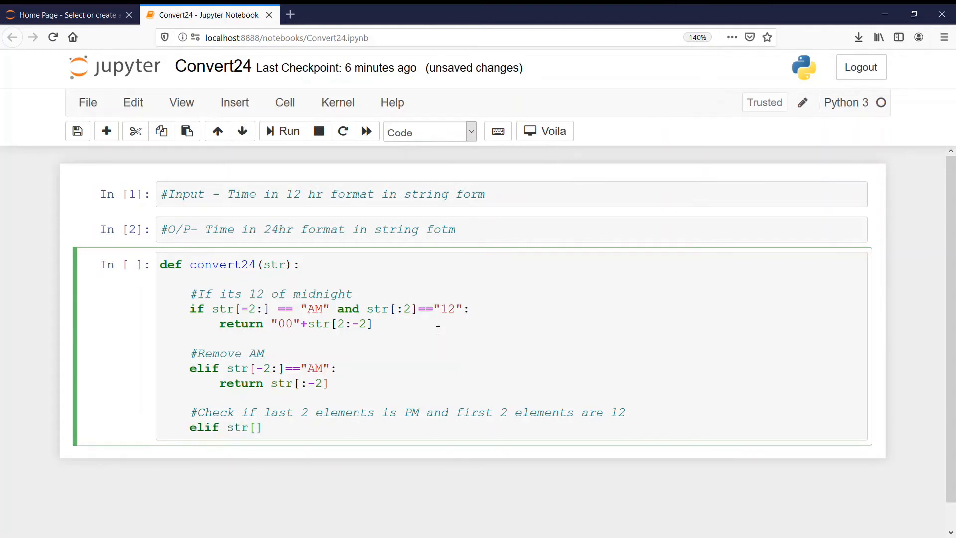
text(-2:)
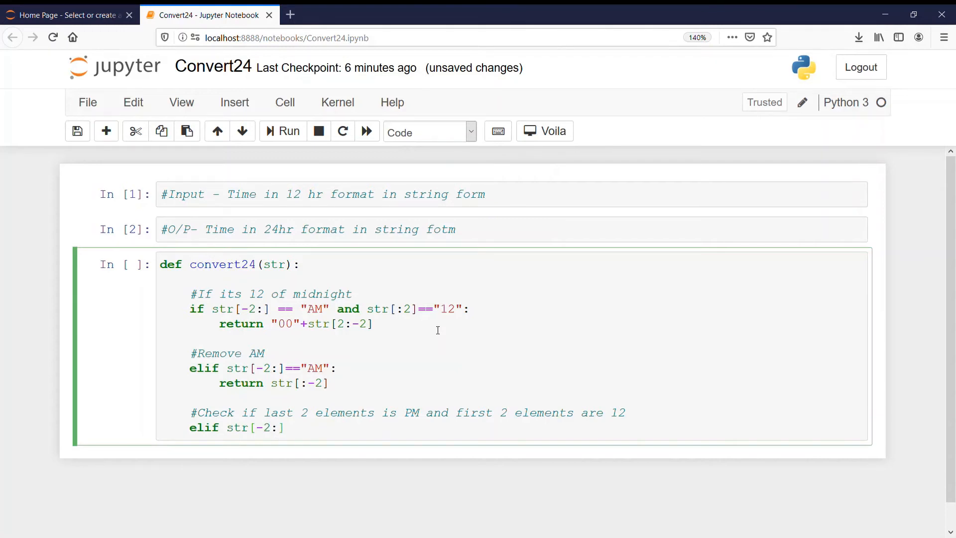
text(=)
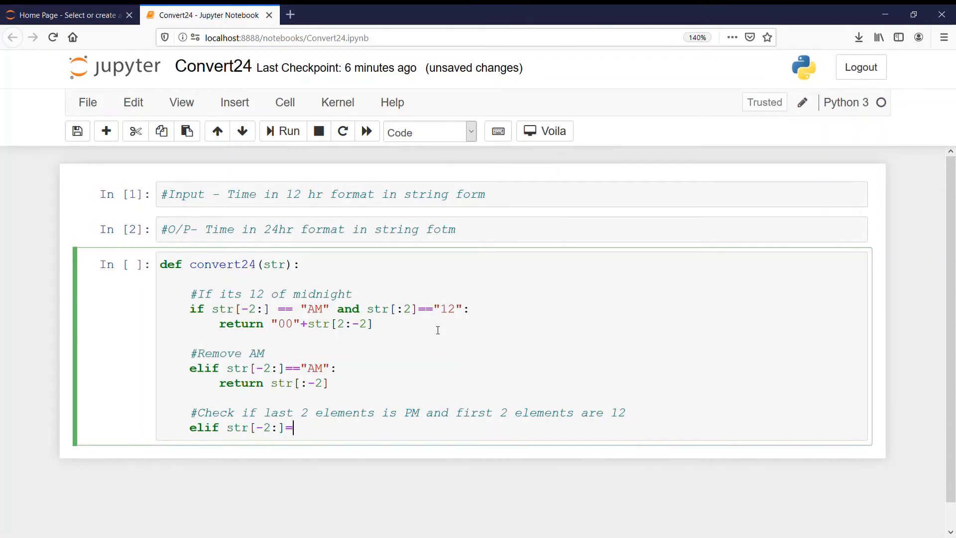
text(=="P)
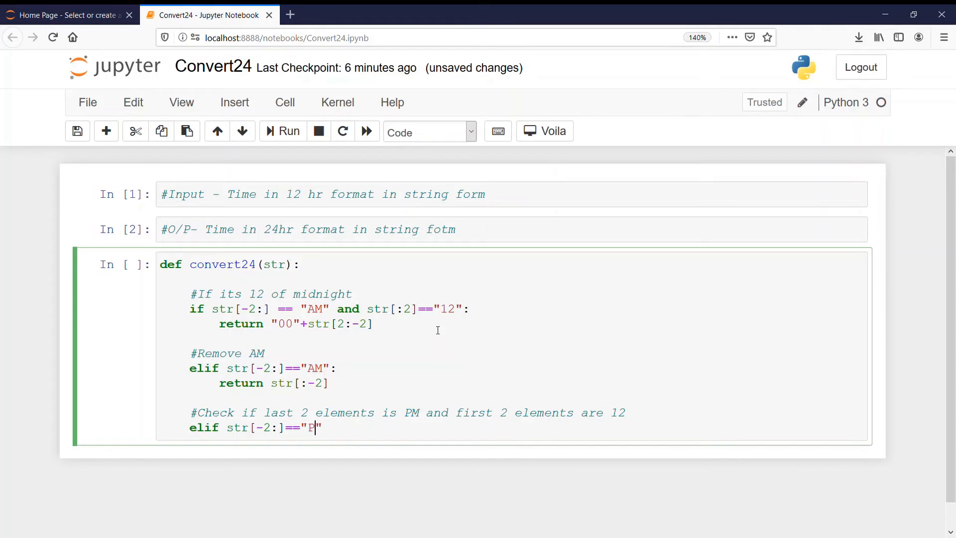
text(M)
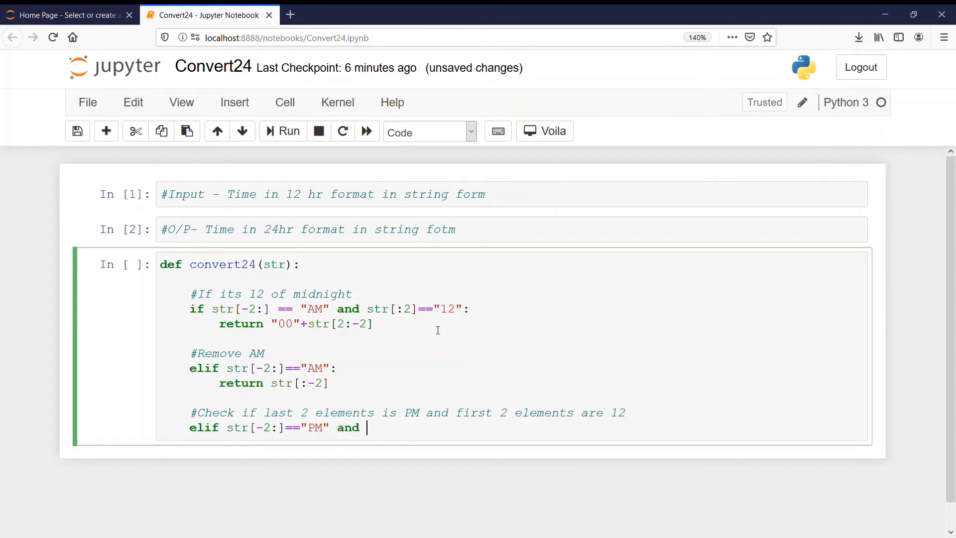
text(str[)
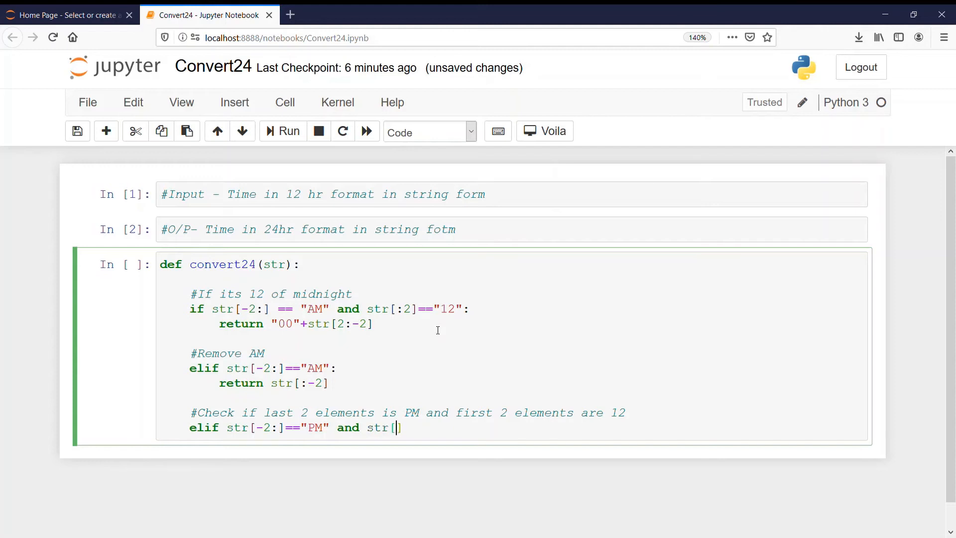
text(:2)
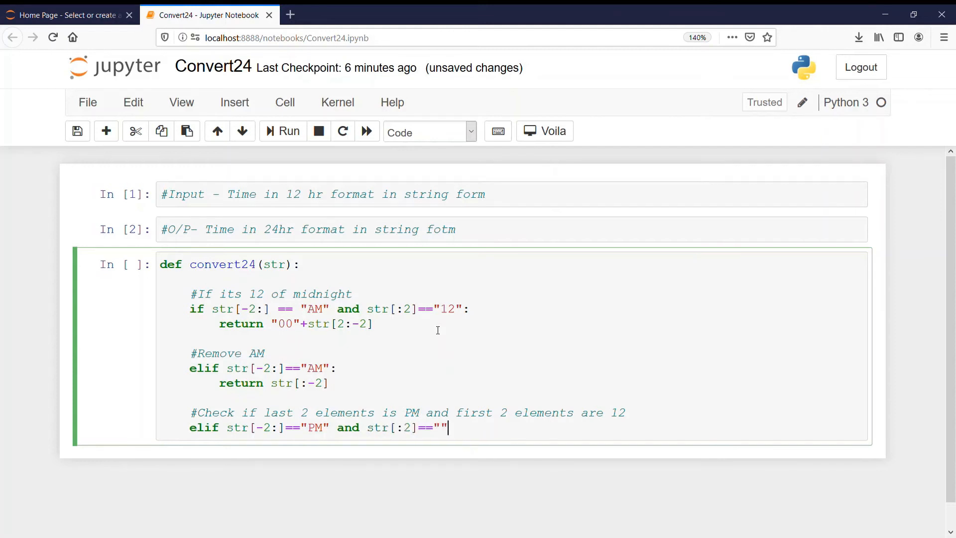
text(12)
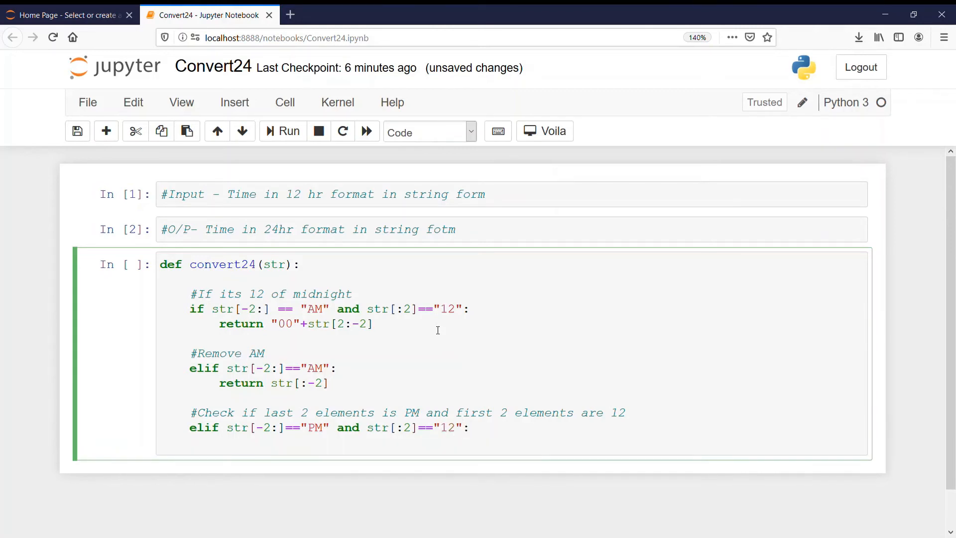
- Have the PM-noon branch return str[:-2]
text(retu)
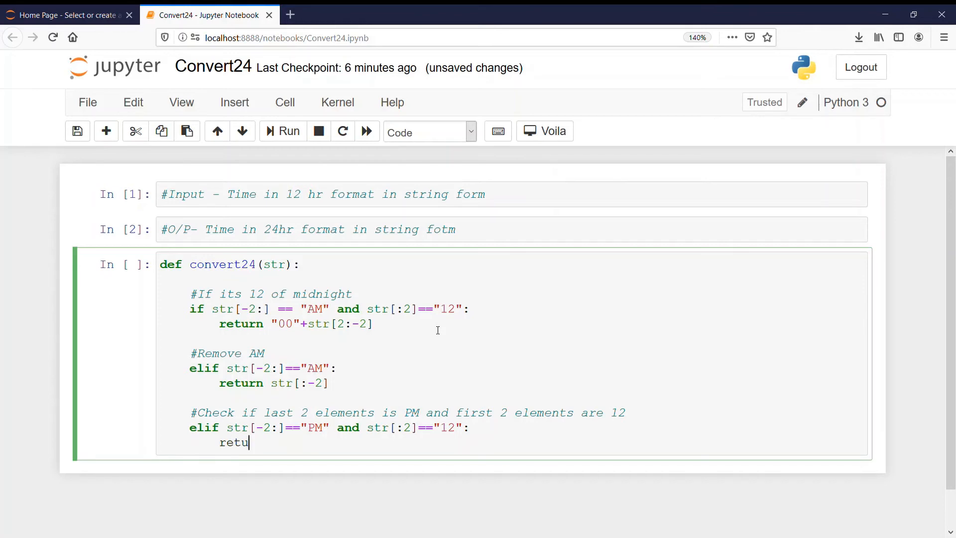
text(rn s)
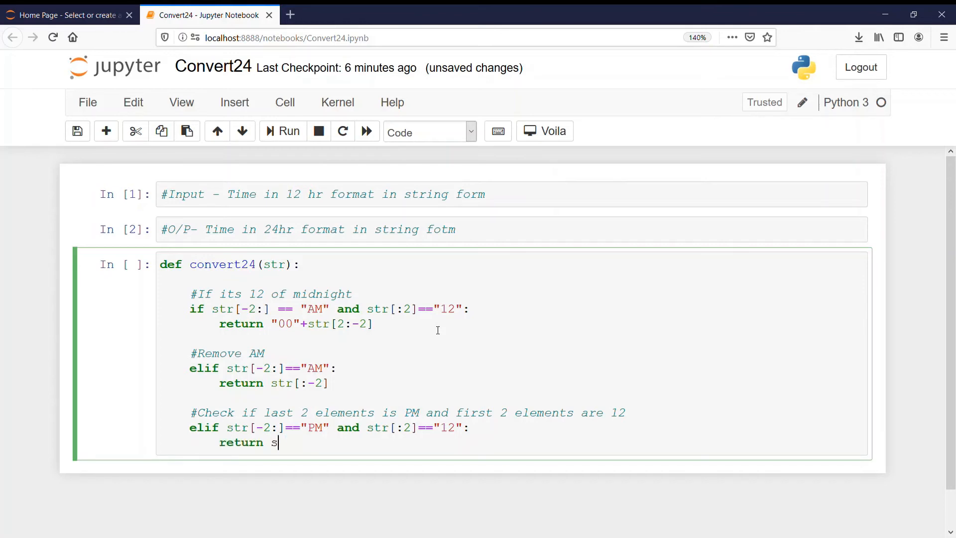
text(tr[:])
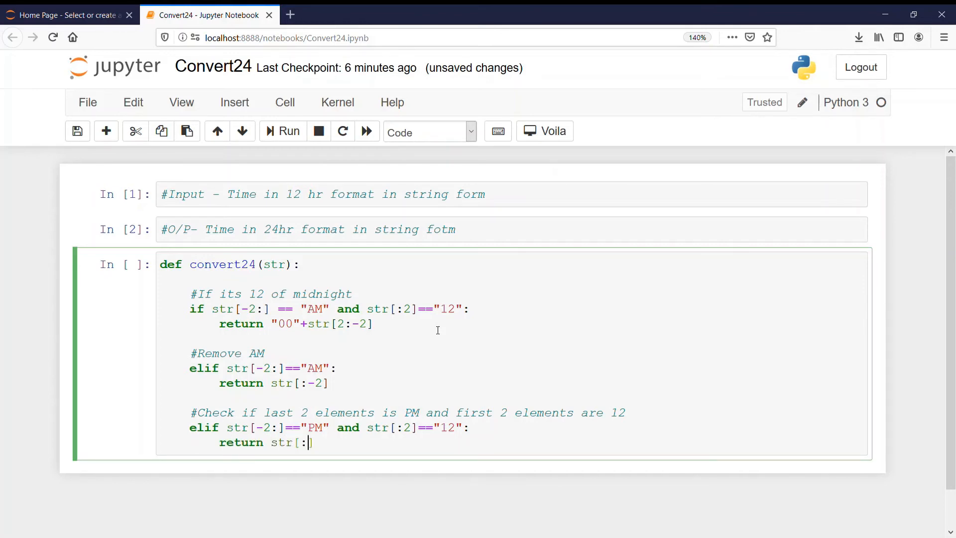
text(-2])
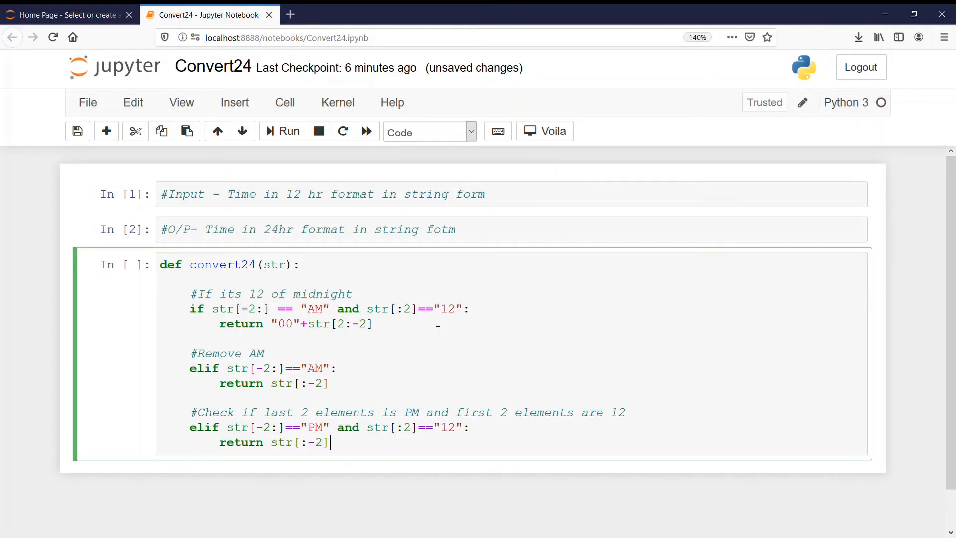
key(enter)
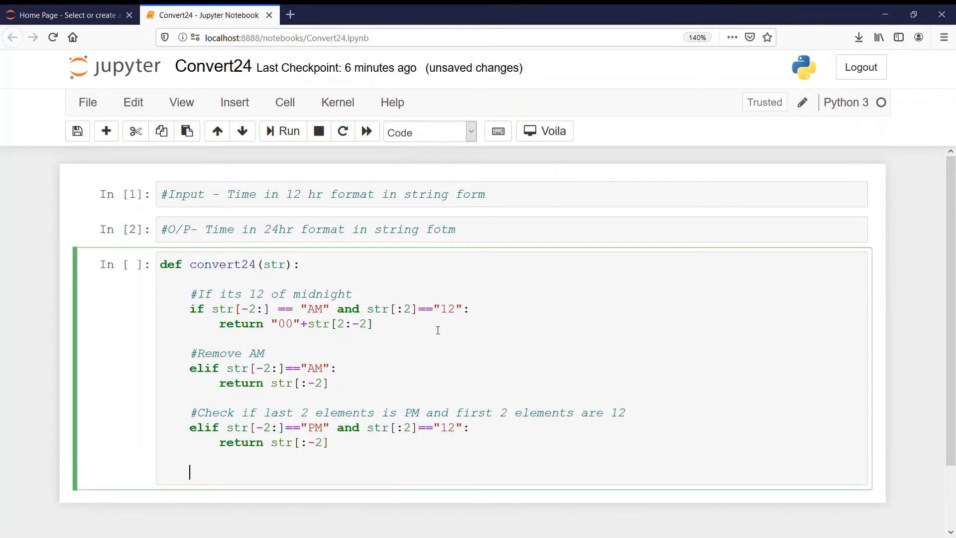
- Add an else branch with the comment '#Add 12 to time'
text(#)
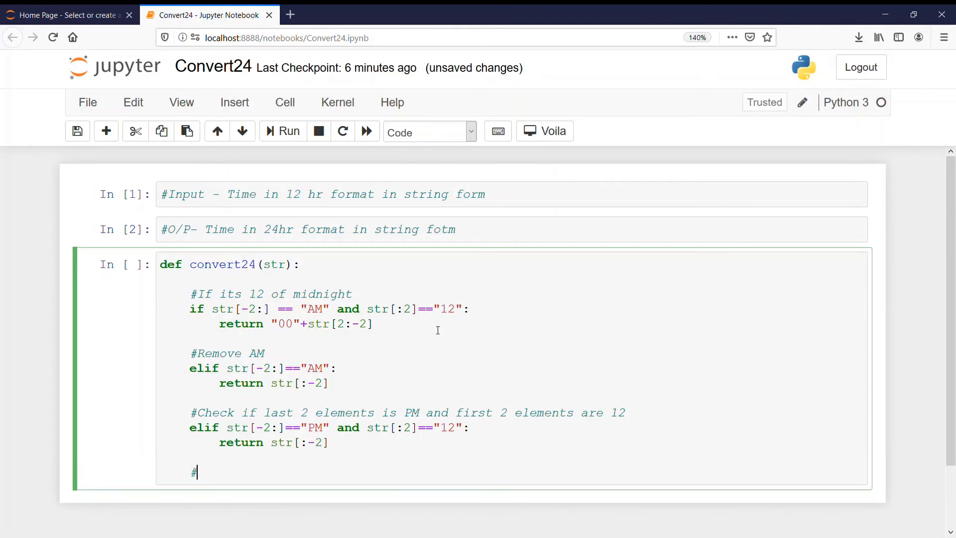
text(el)
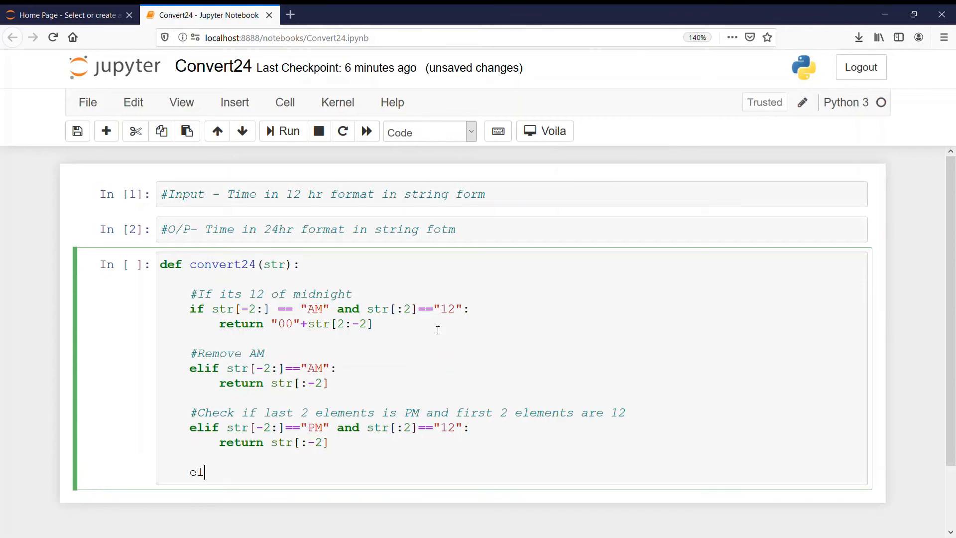
text(se:)
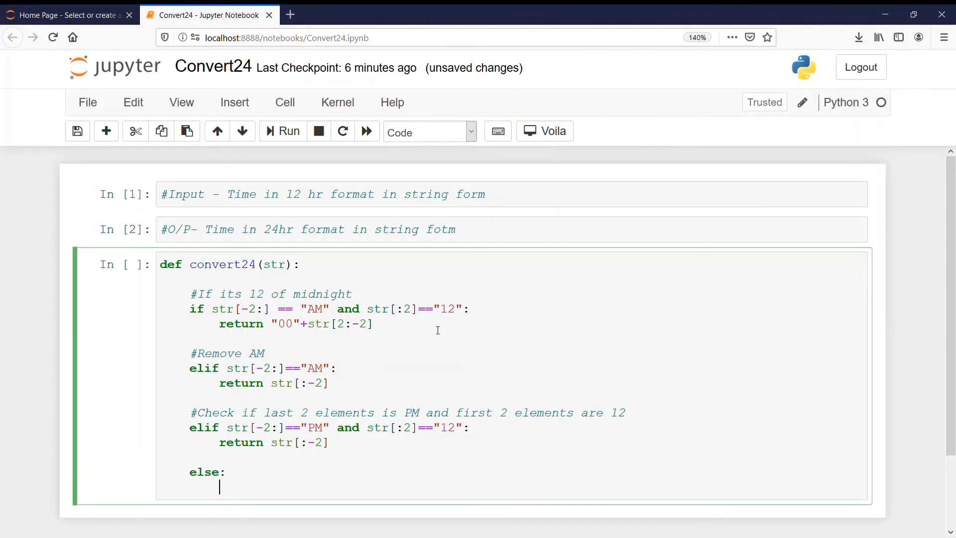
text(#)
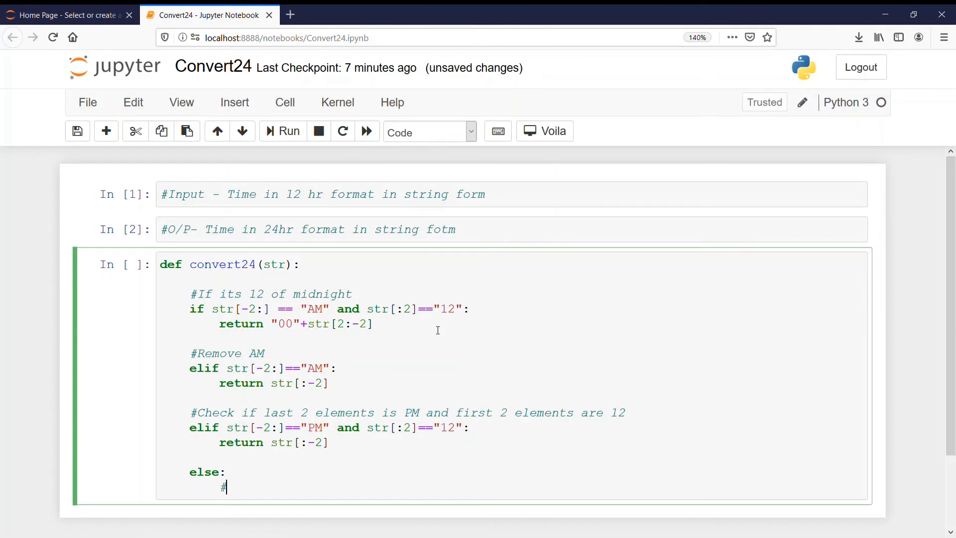
text(Add 12 to time)
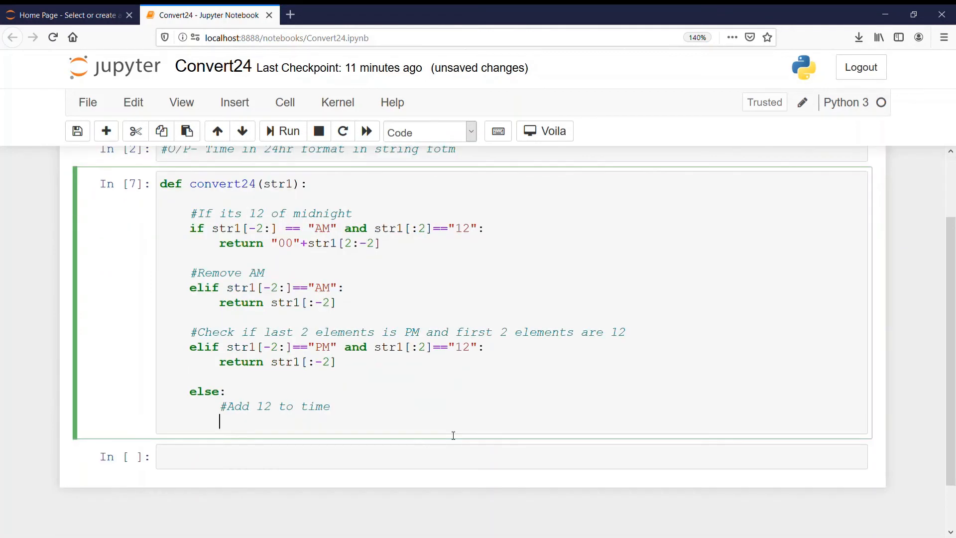
- Make the else branch return str(int(str1[:2])+12)+str1[2:8], and run the cell
text(return)
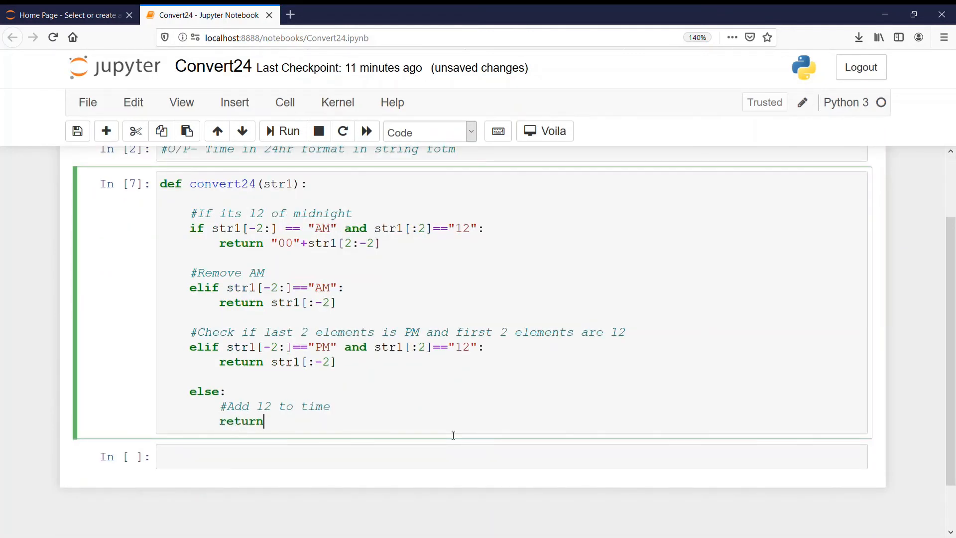
text(str(int(str)
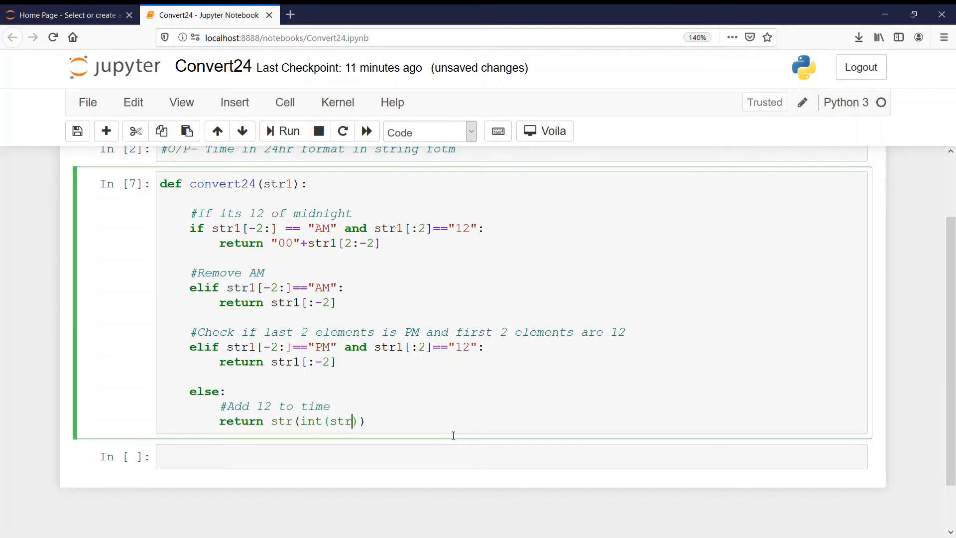
text(1{})
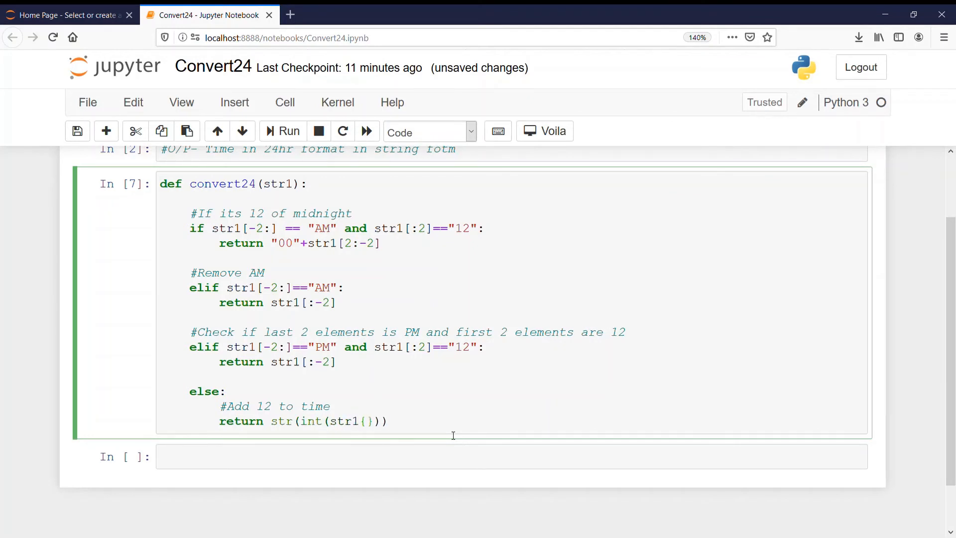
click(364, 420)
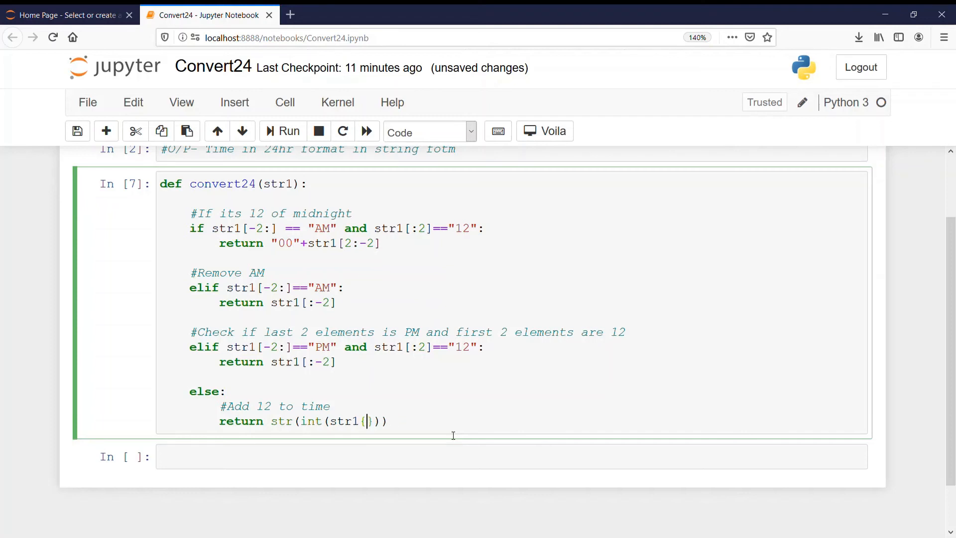
text([:)
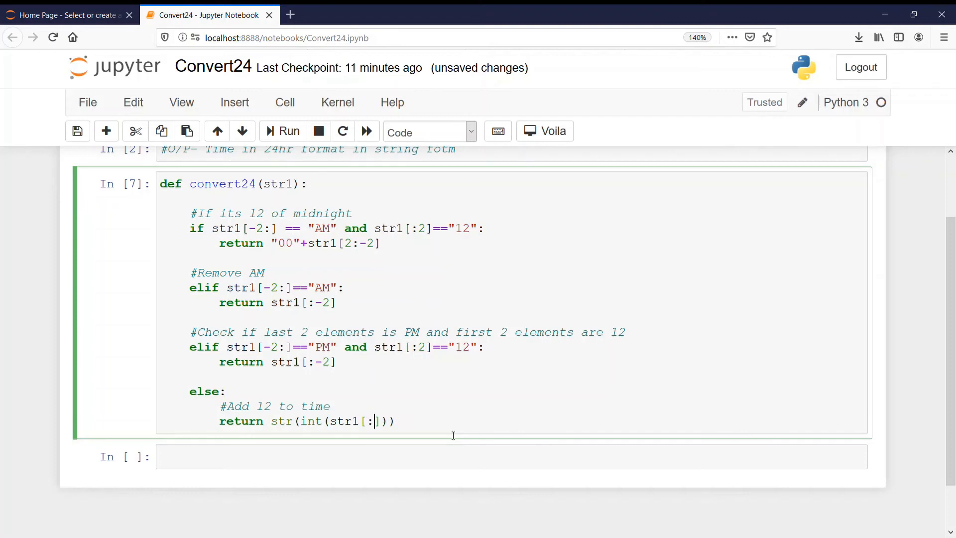
text(2)
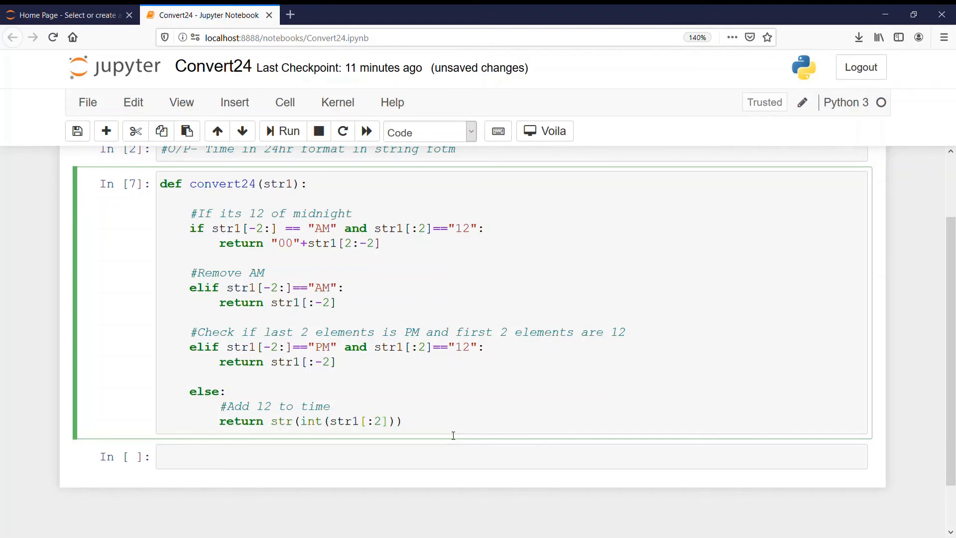
text(+)
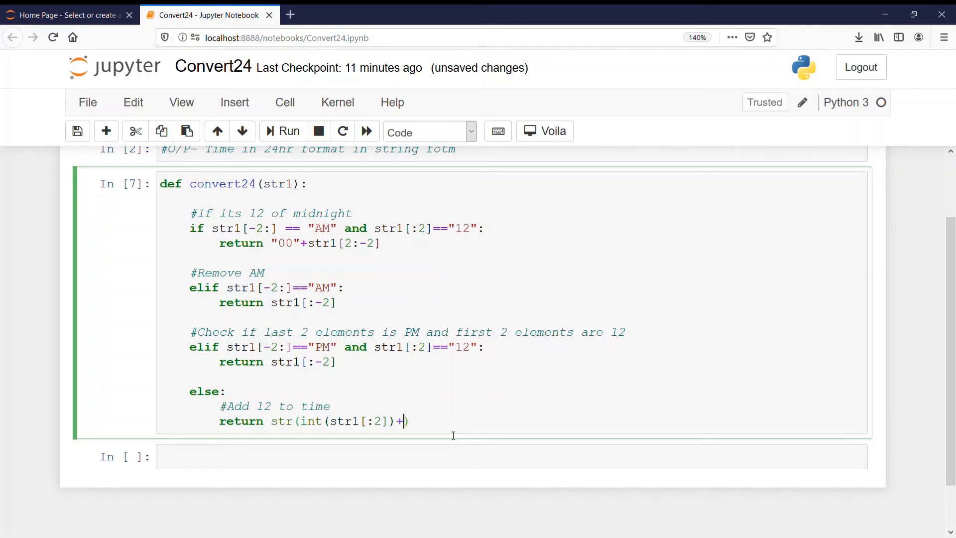
text(12)
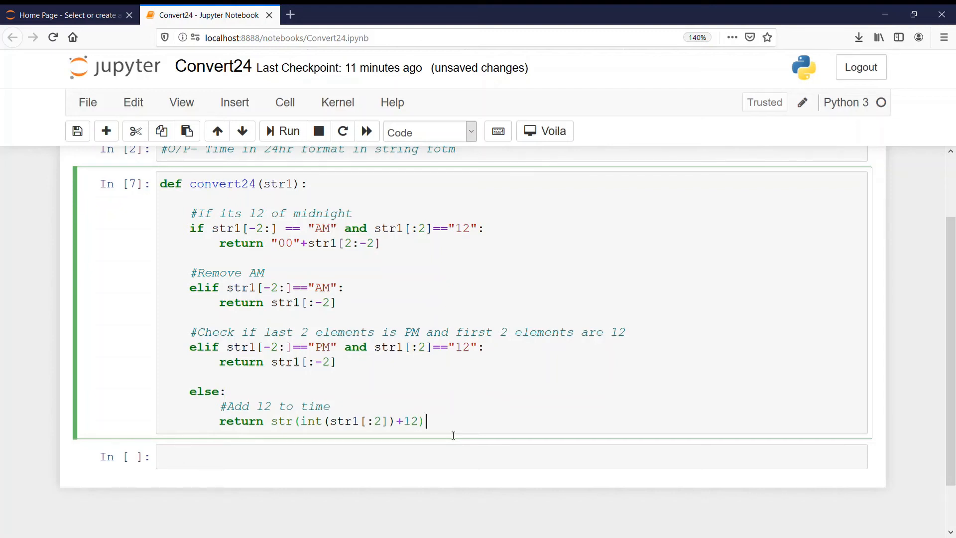
text(+str)
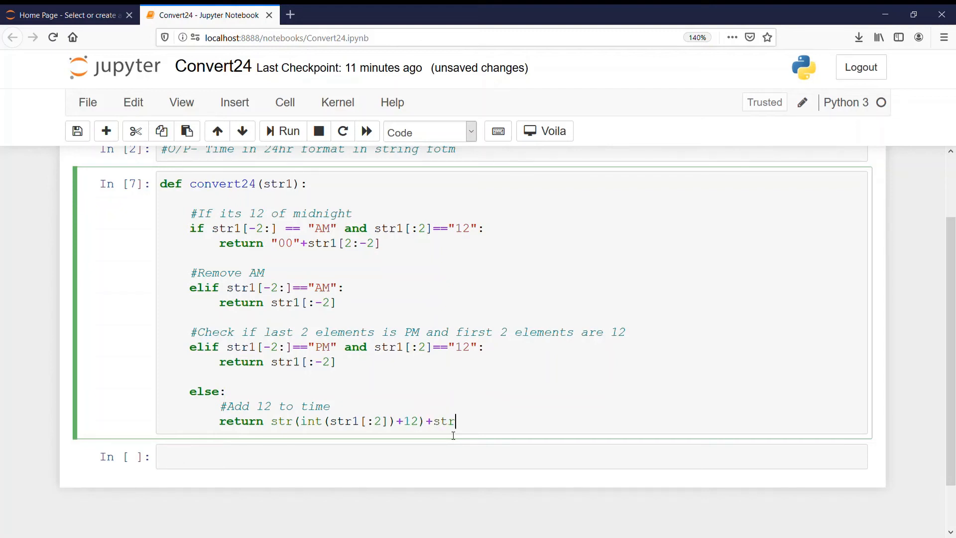
text(1)
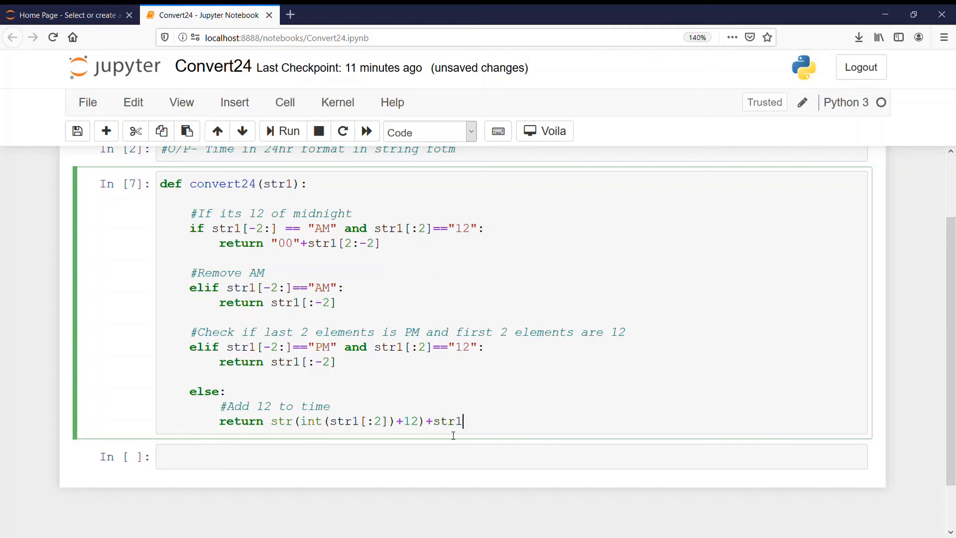
text({2})
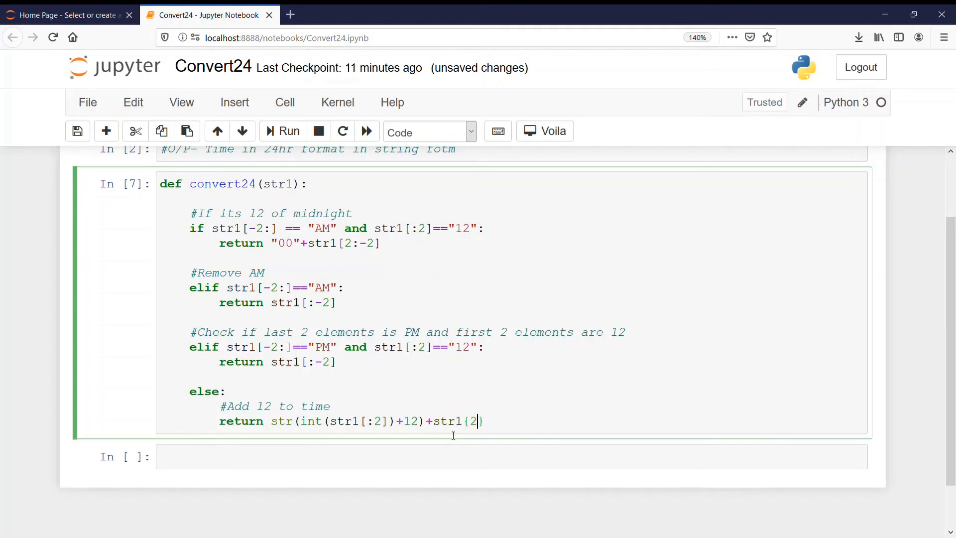
text(8)
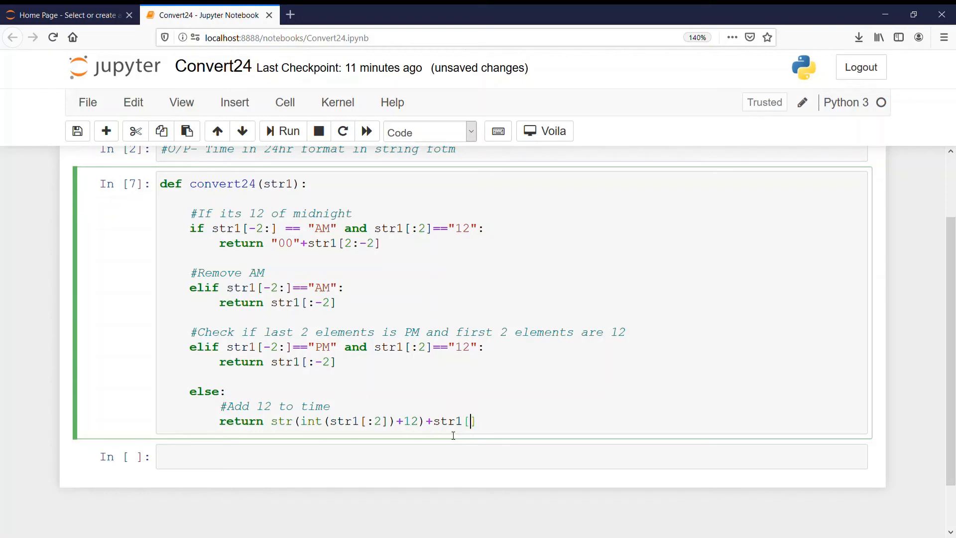
text(2:)
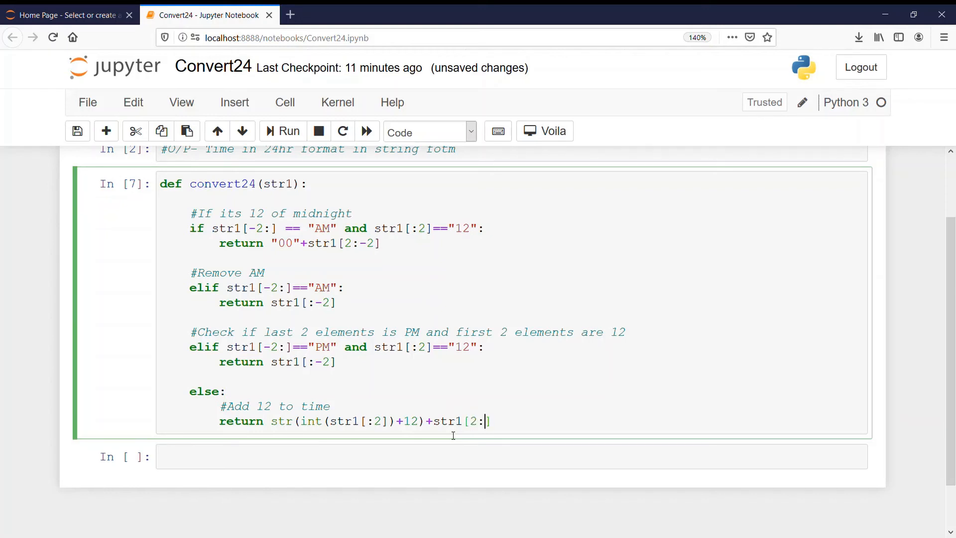
text(8)
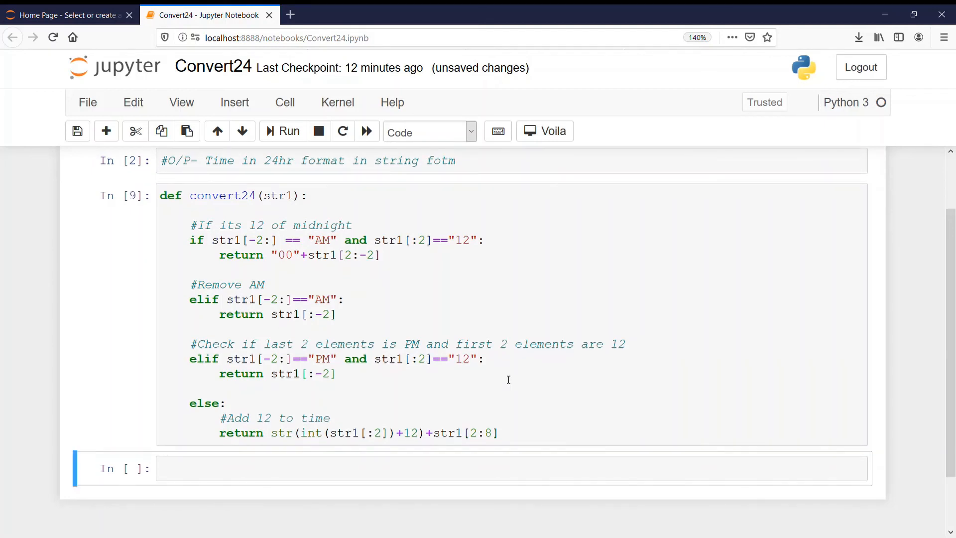
- Write a #Driver code cell with print(convert24("08:05:45 PM")), outputting 20:05:45
scroll(down, 3)
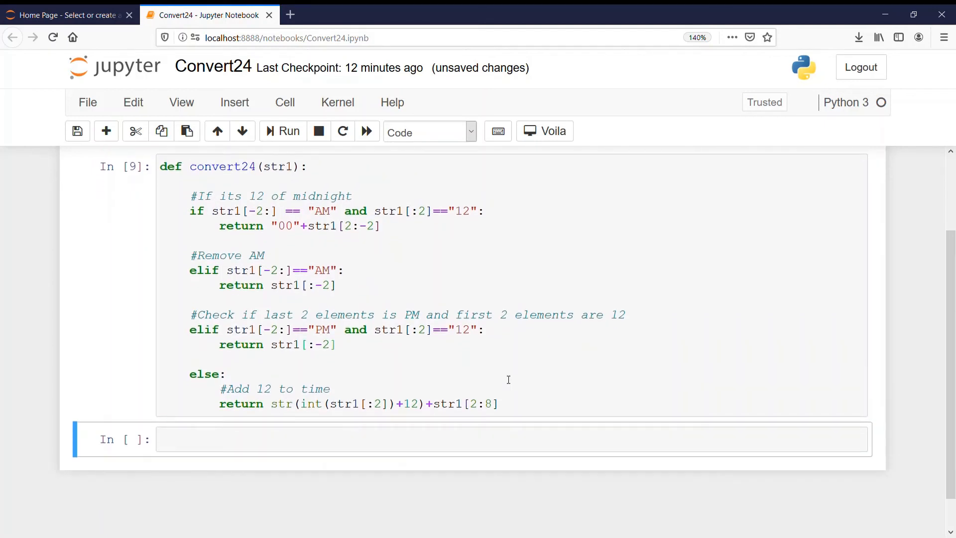
text(#)
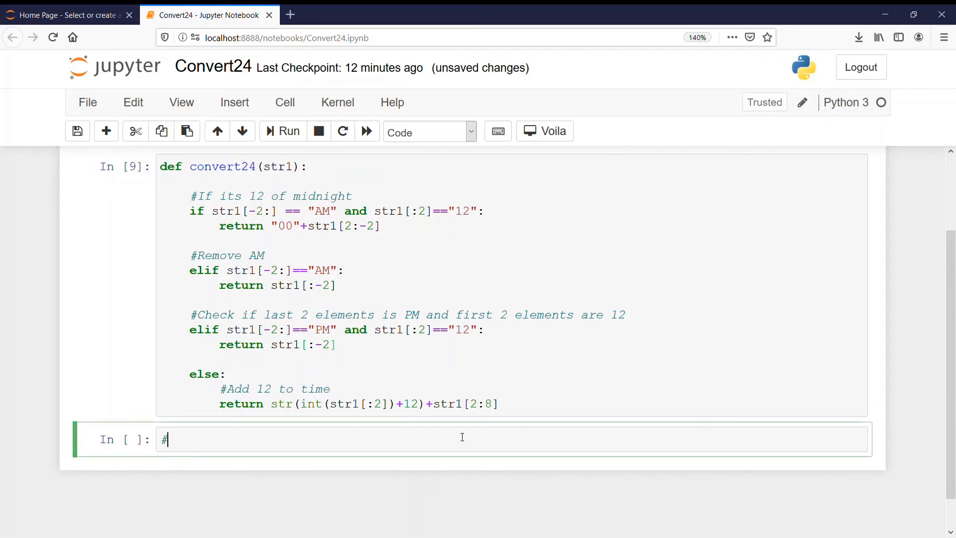
text(Driver code)
text(p)
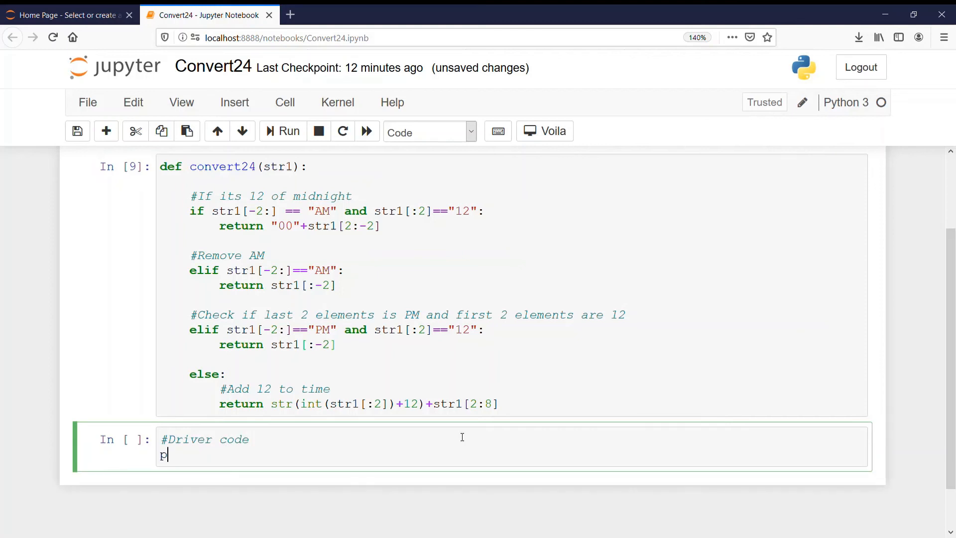
text(rint()
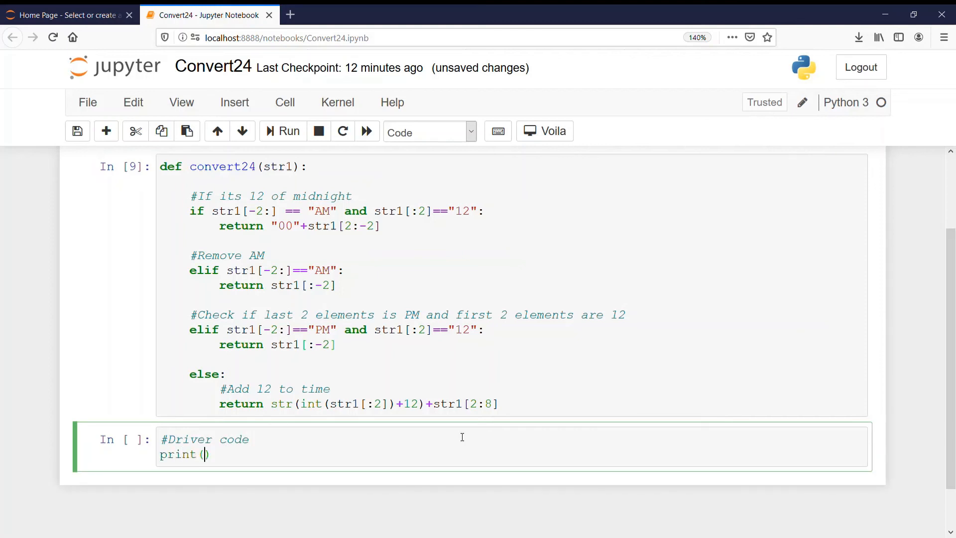
text(conve)
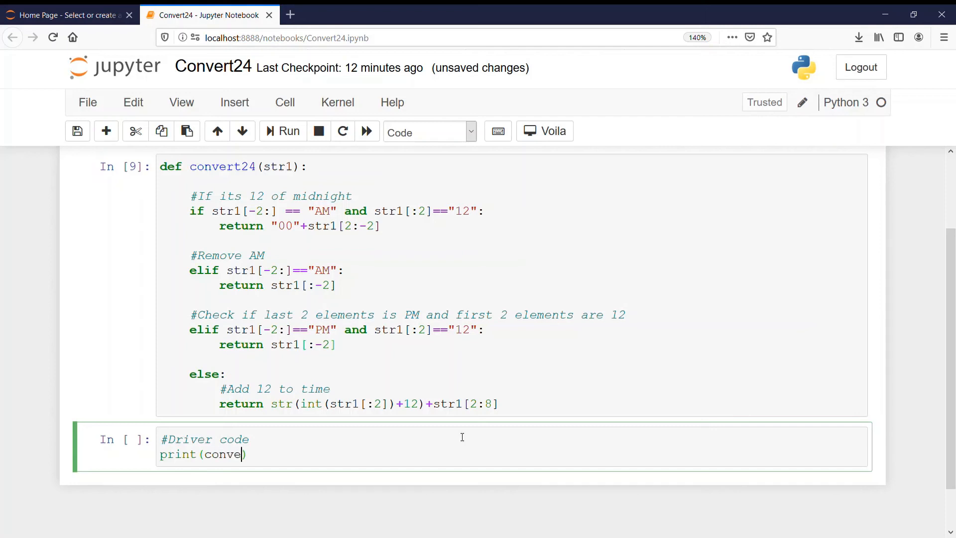
text(rt24(")
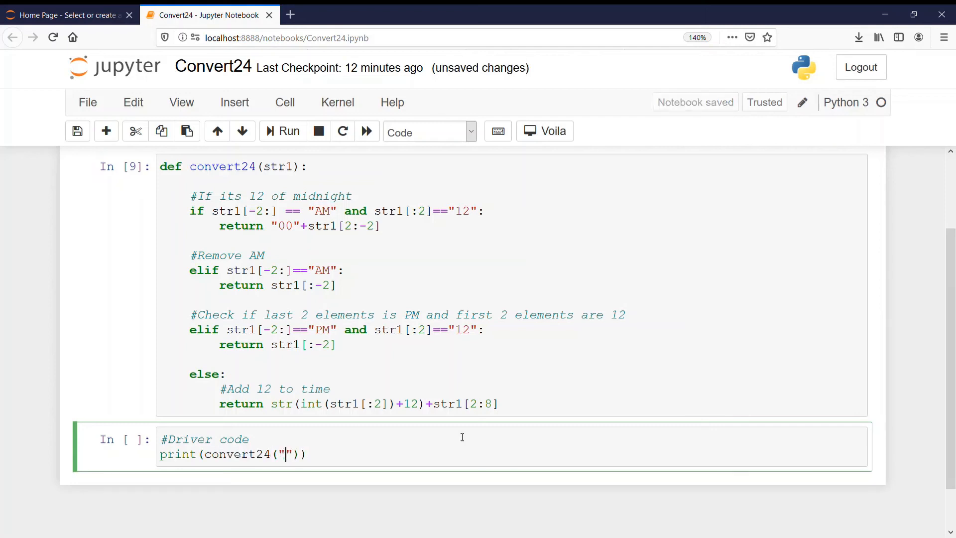
text(08:)
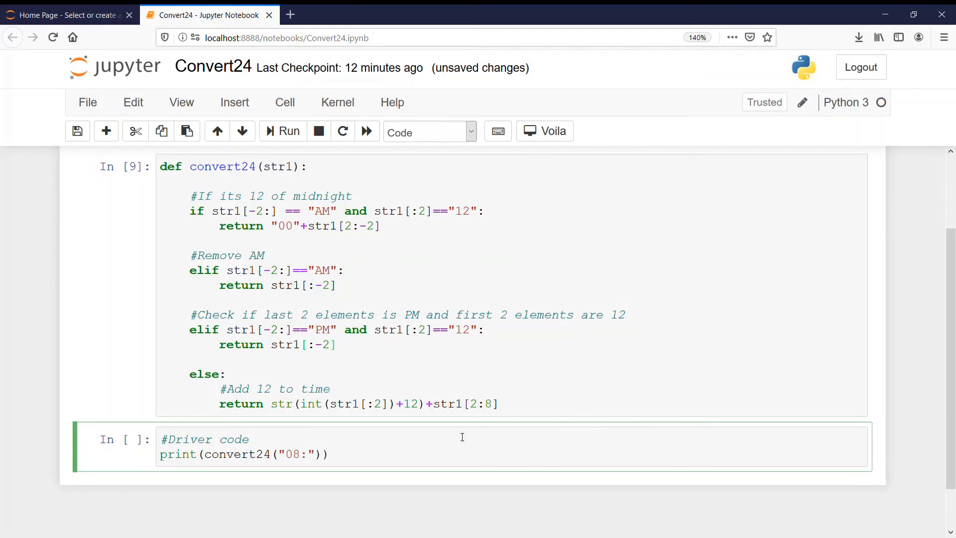
text(05)
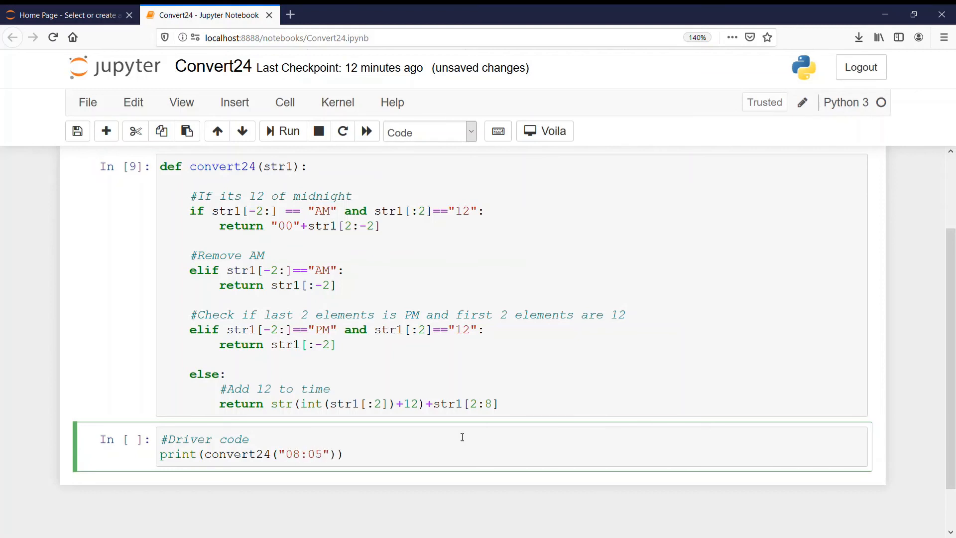
text(:)
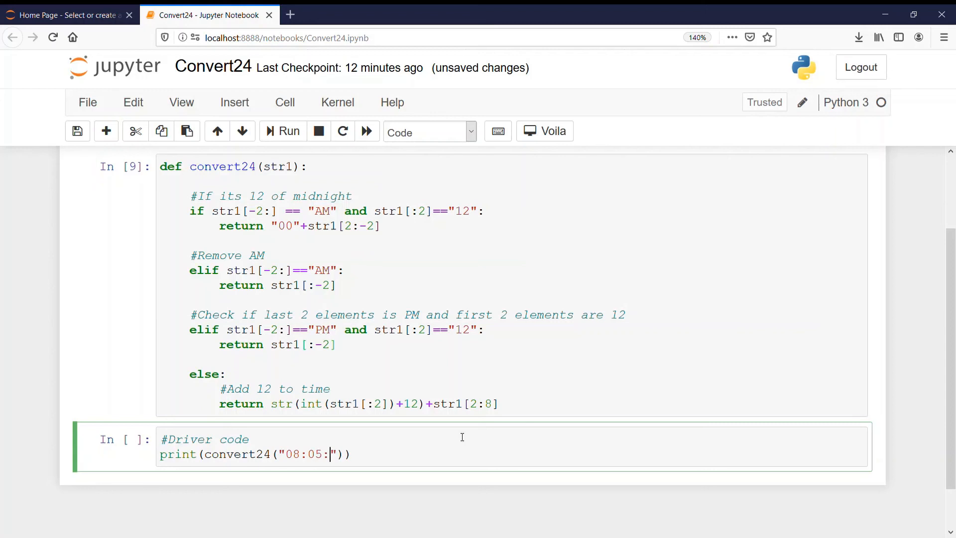
text(45)
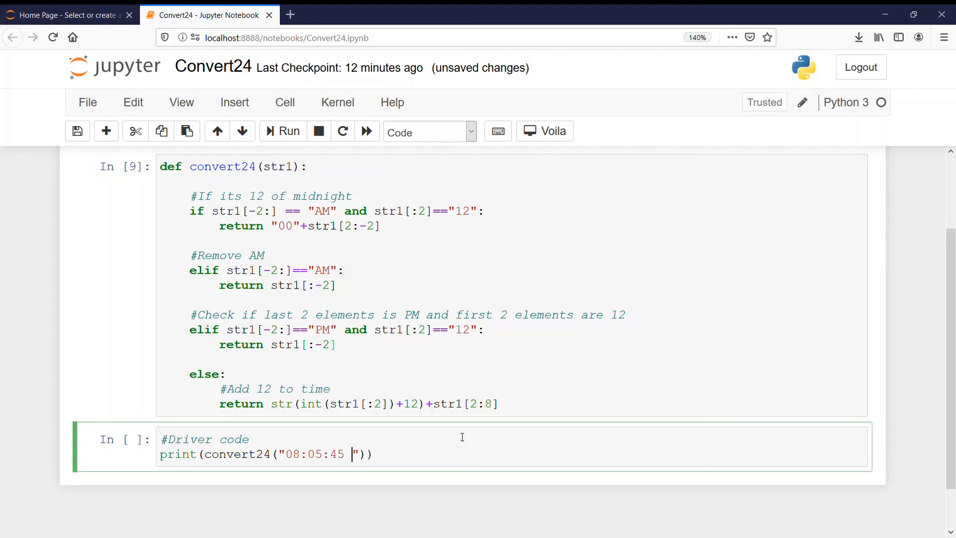
text(PM)
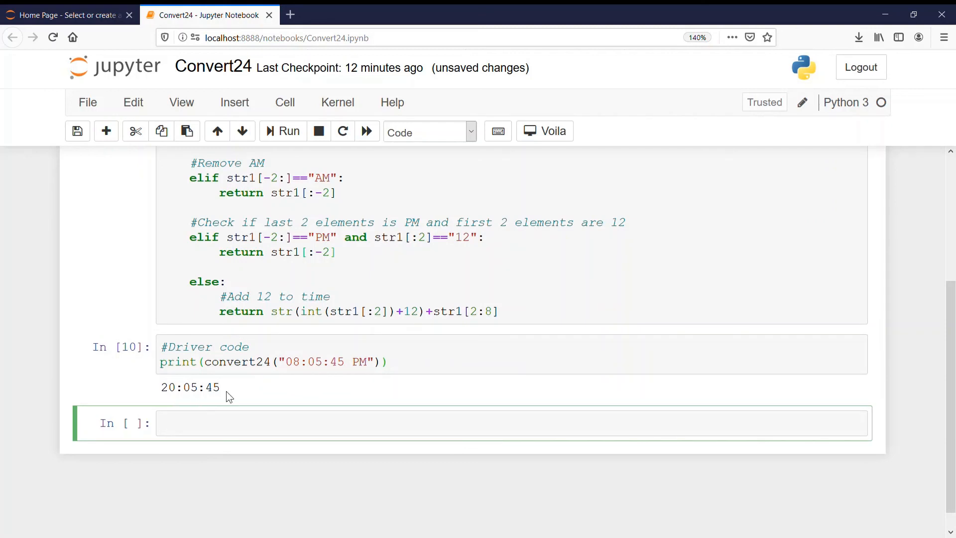
- Test 08:05:45 PM and AM, then change the test time to 12:05:45 AM
click(256, 423)
text(A)
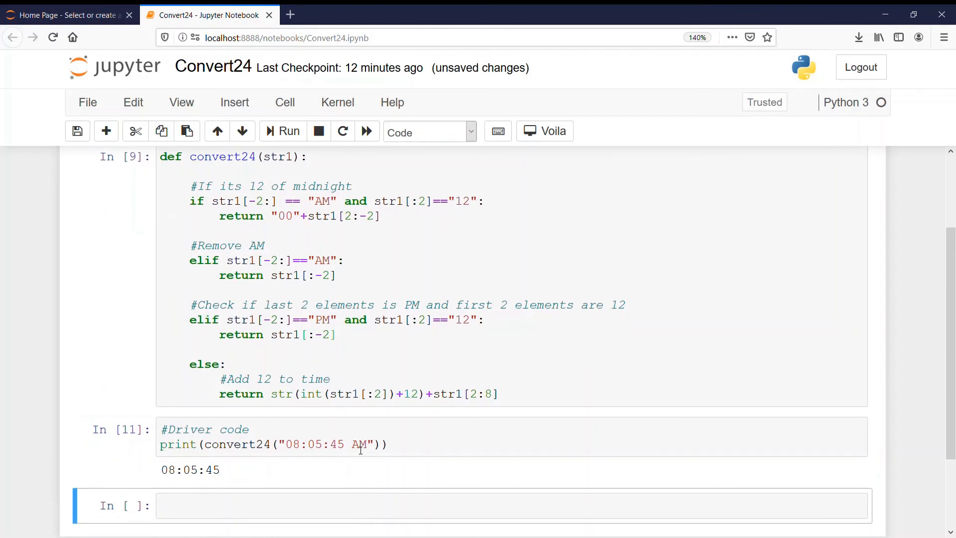
click(294, 444)
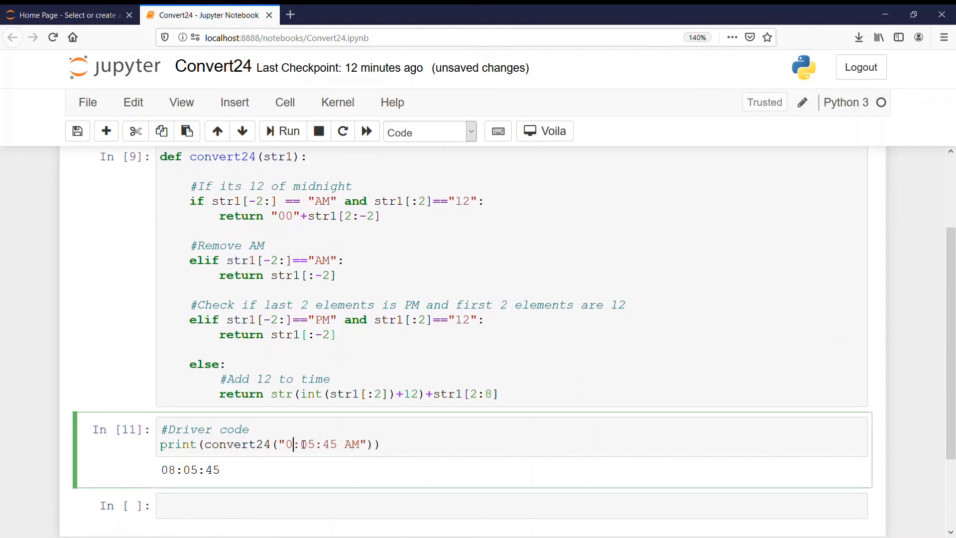
text(12)
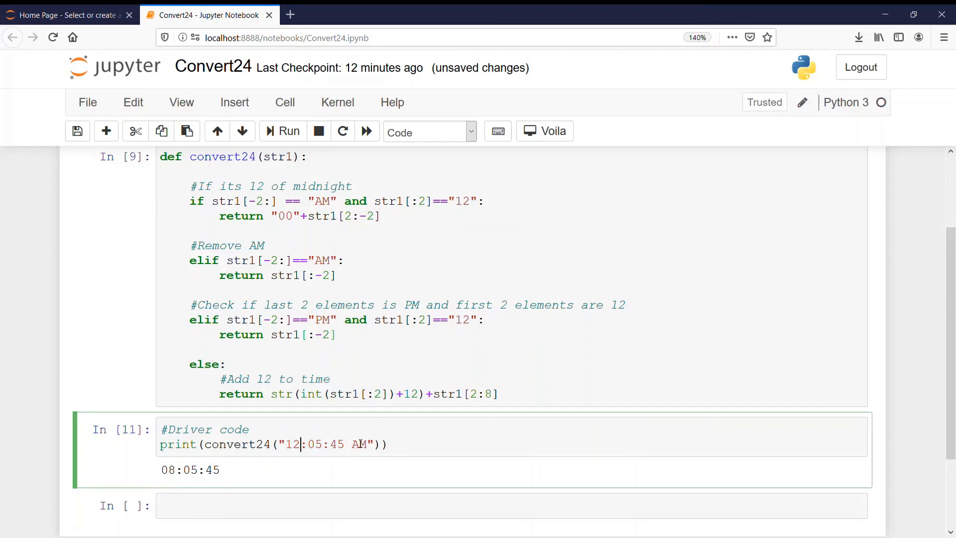
click(288, 131)
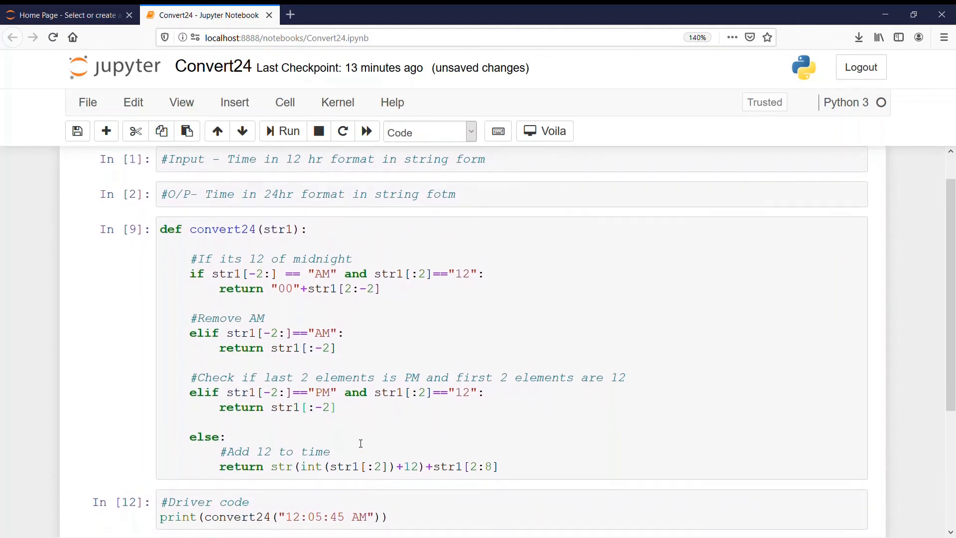
- Run the midnight test (00:05:45) and add a '#Thank you' comment cell
click(289, 130)
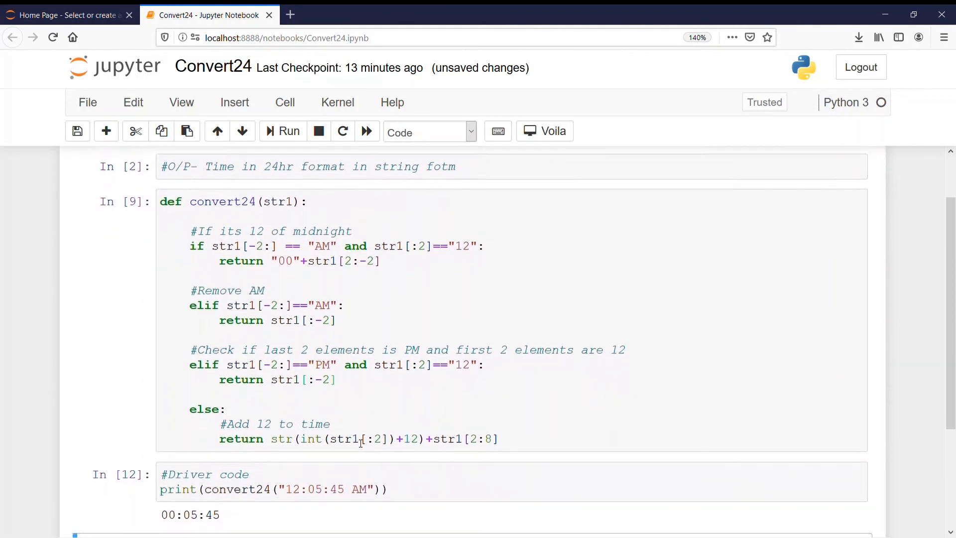
scroll(down, 3)
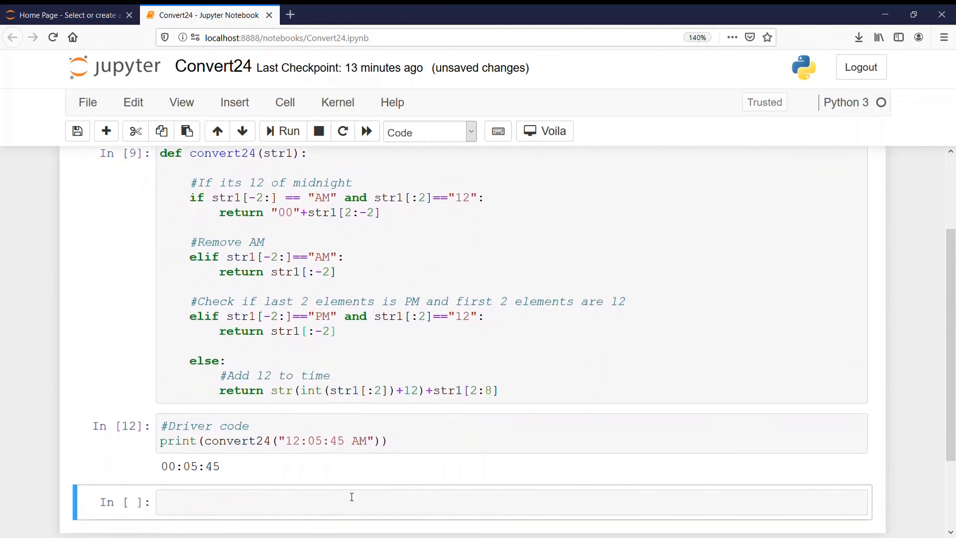
text(#T)
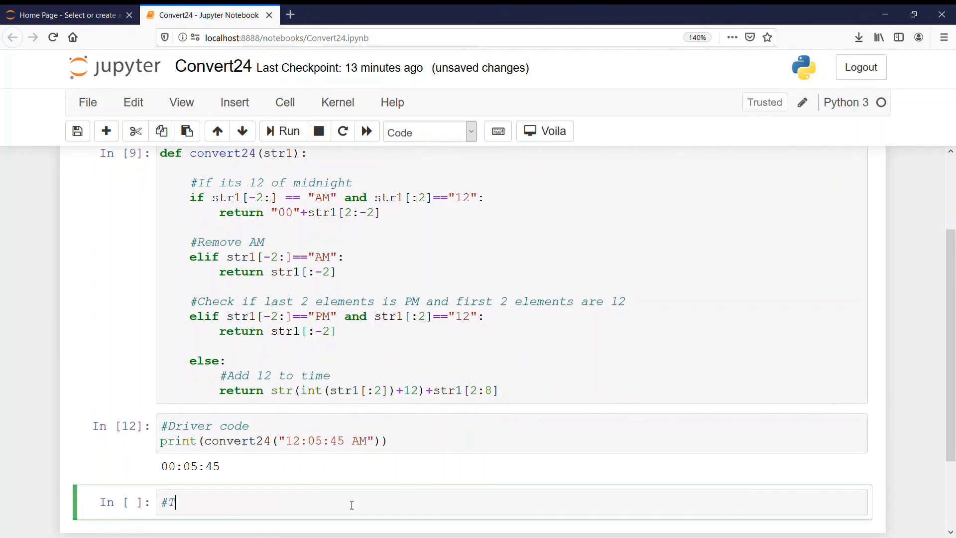
text(Thank you)
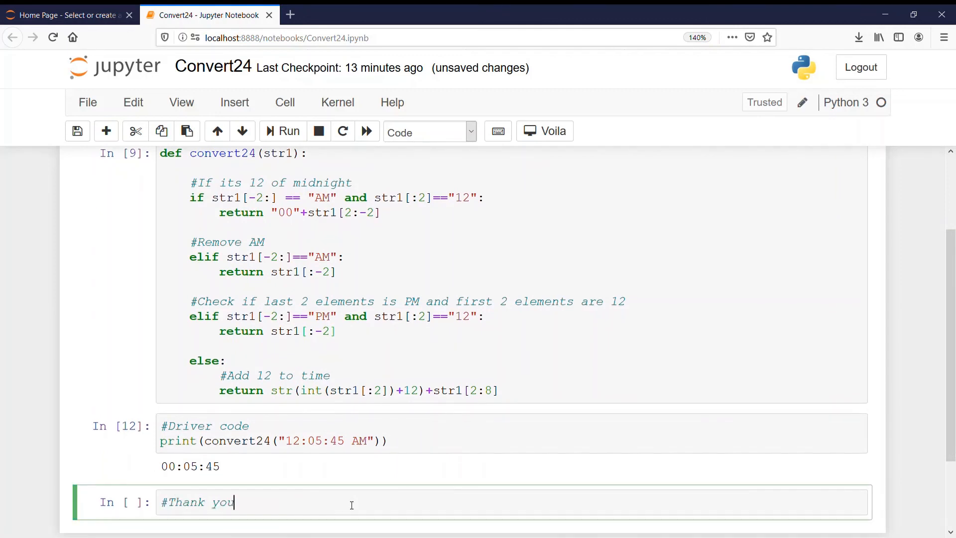